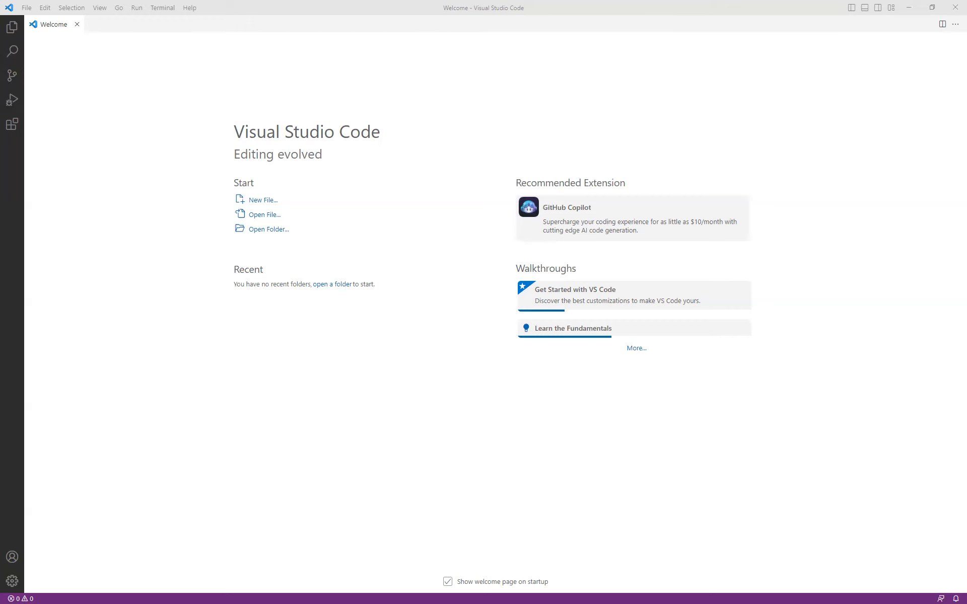
{"action": "mouse_move", "coordinate": [260, 48]}
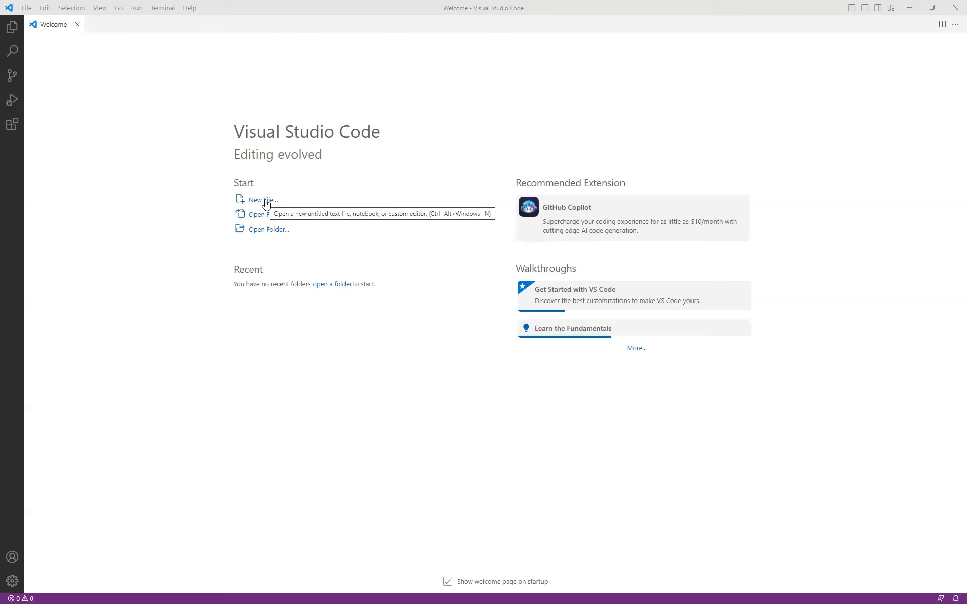
- Start a new file and abandon a first attempt named 'html'
{"action": "left_click", "coordinate": [255, 199]}
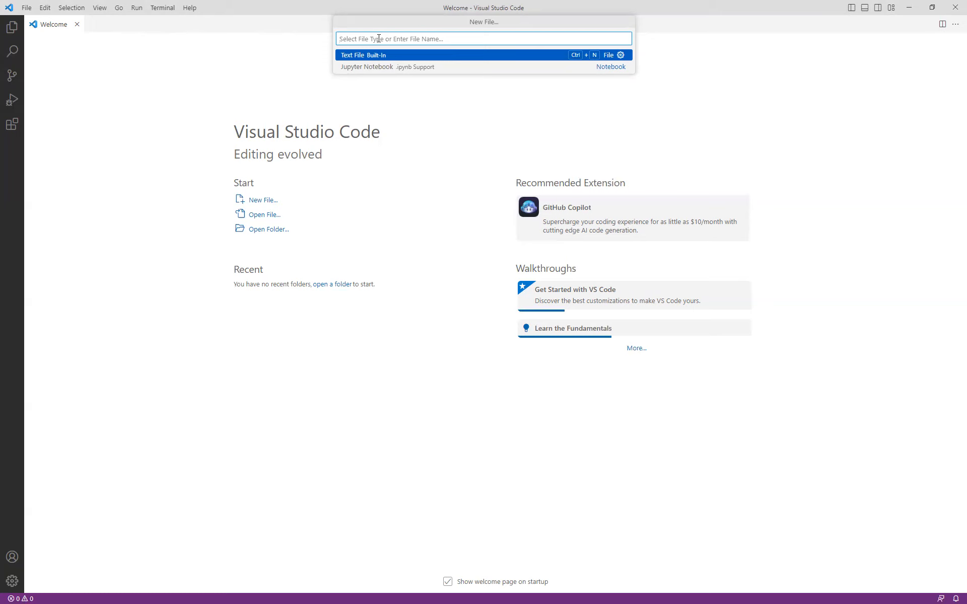
{"action": "type", "text": "h"}
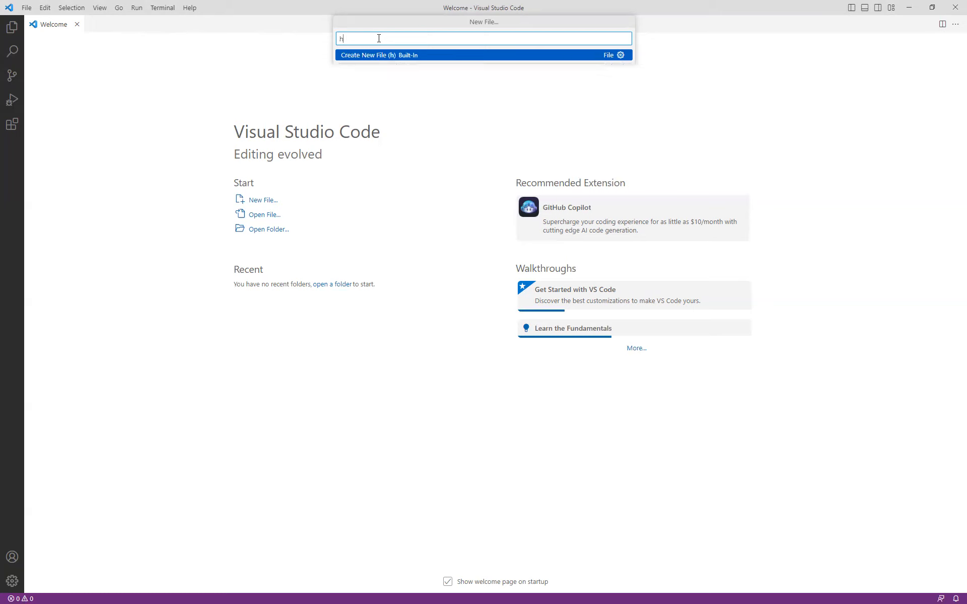
{"action": "type", "text": "tml"}
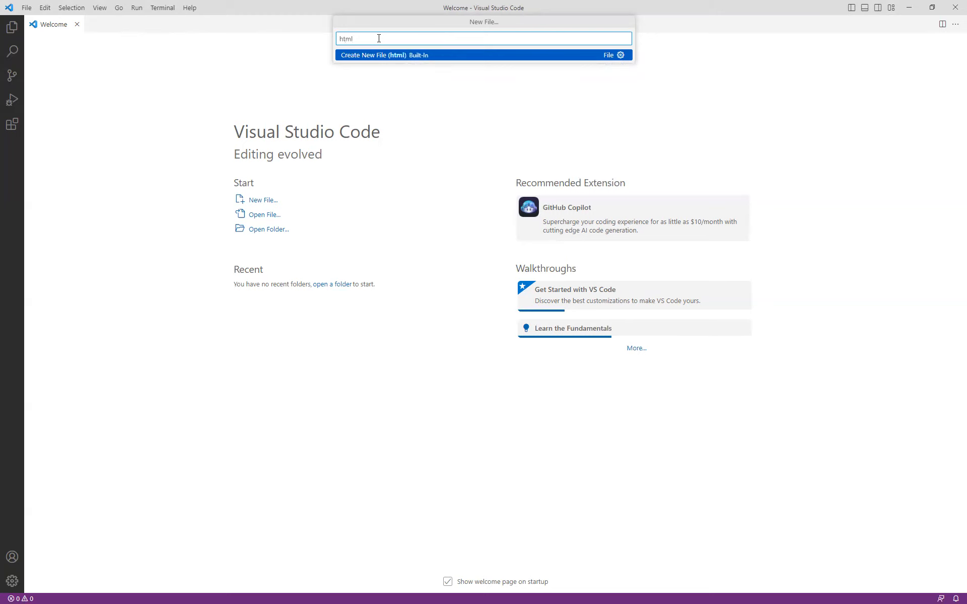
{"action": "mouse_move", "coordinate": [397, 61]}
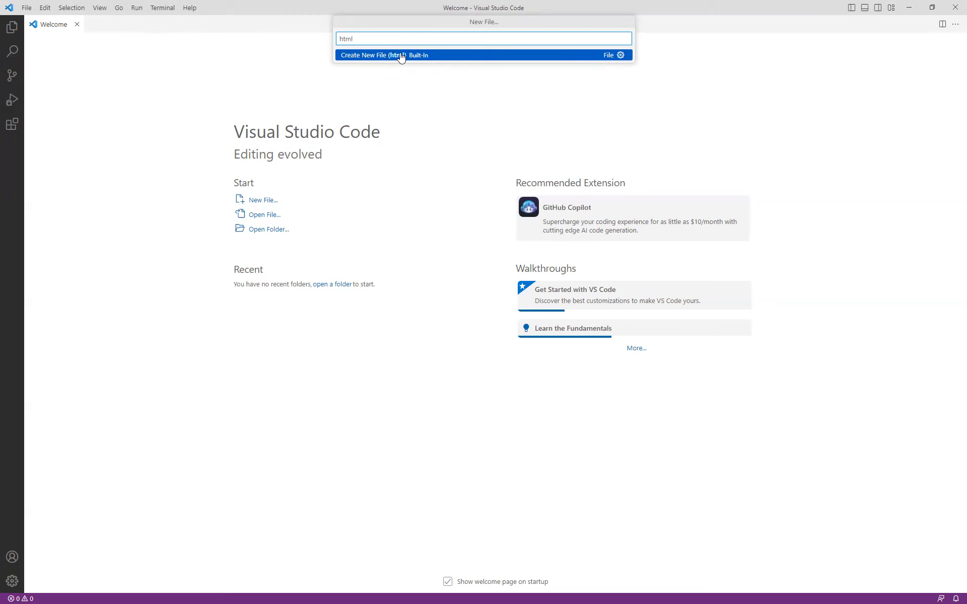
{"action": "key", "text": "Escape"}
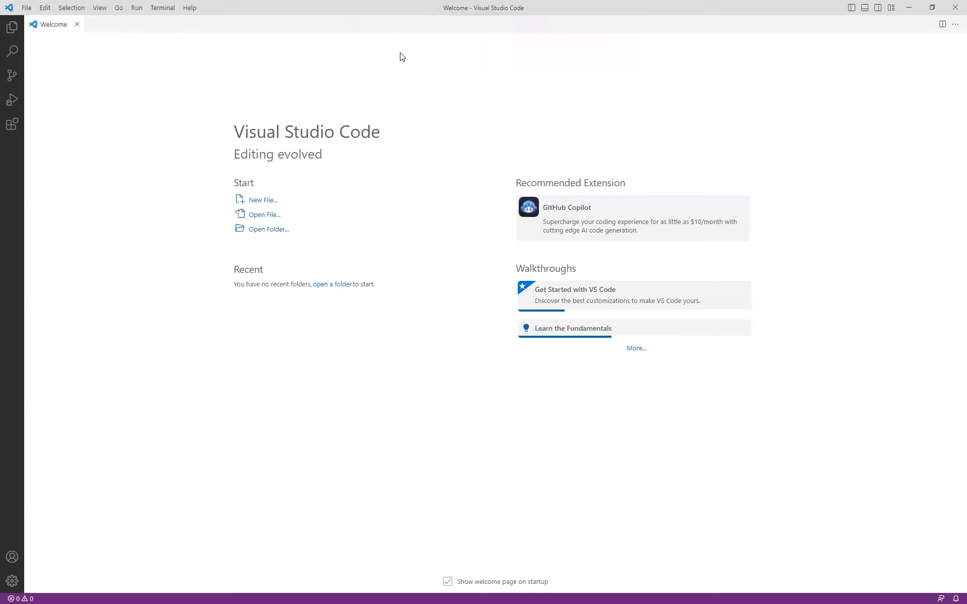
- Point the new file at the VSCode_Demo folder and name it sample_00.html
{"action": "left_click", "coordinate": [262, 200]}
{"action": "type", "text": "html"}
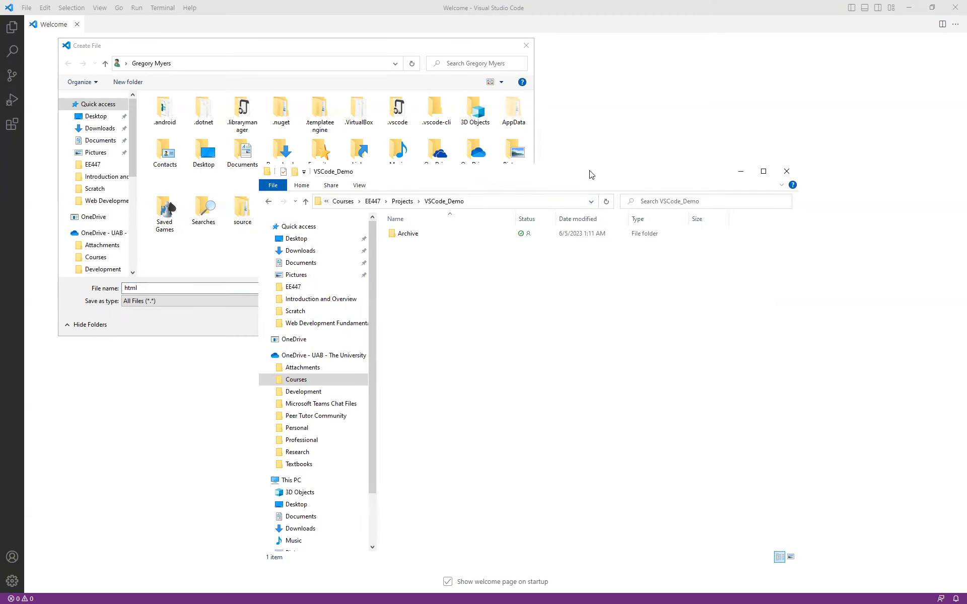
{"action": "mouse_move", "coordinate": [433, 300]}
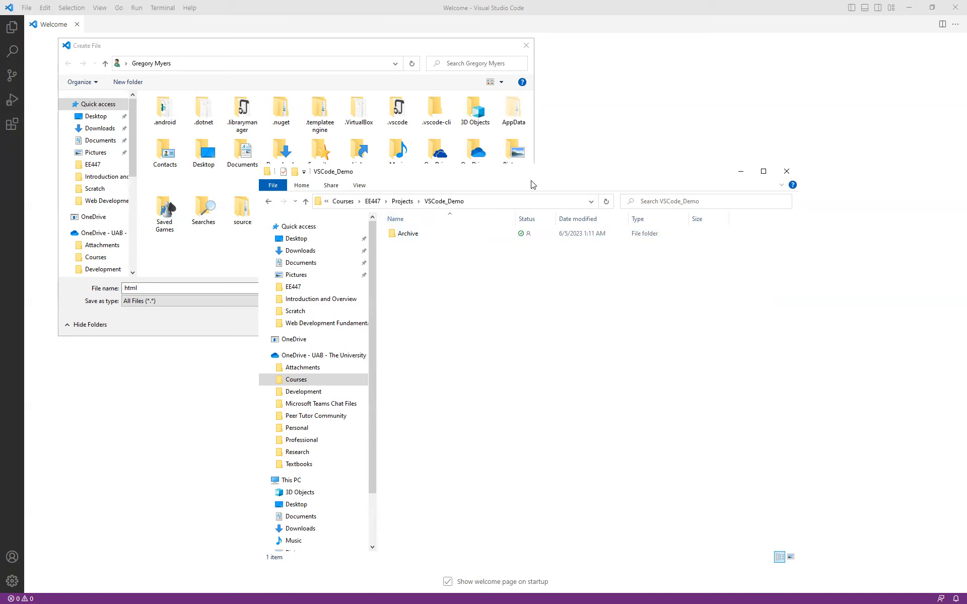
{"action": "left_click", "coordinate": [444, 201]}
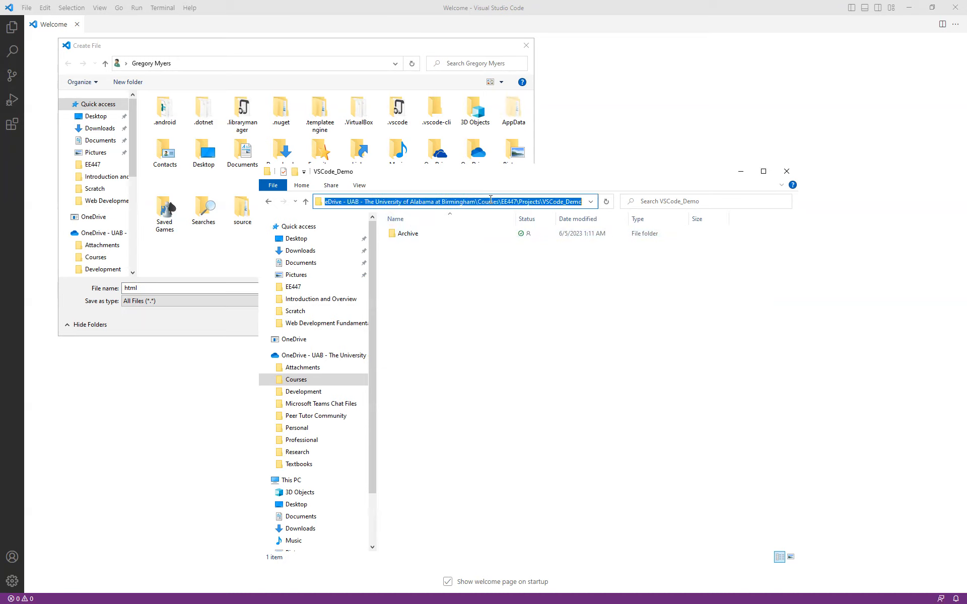
{"action": "mouse_move", "coordinate": [153, 238]}
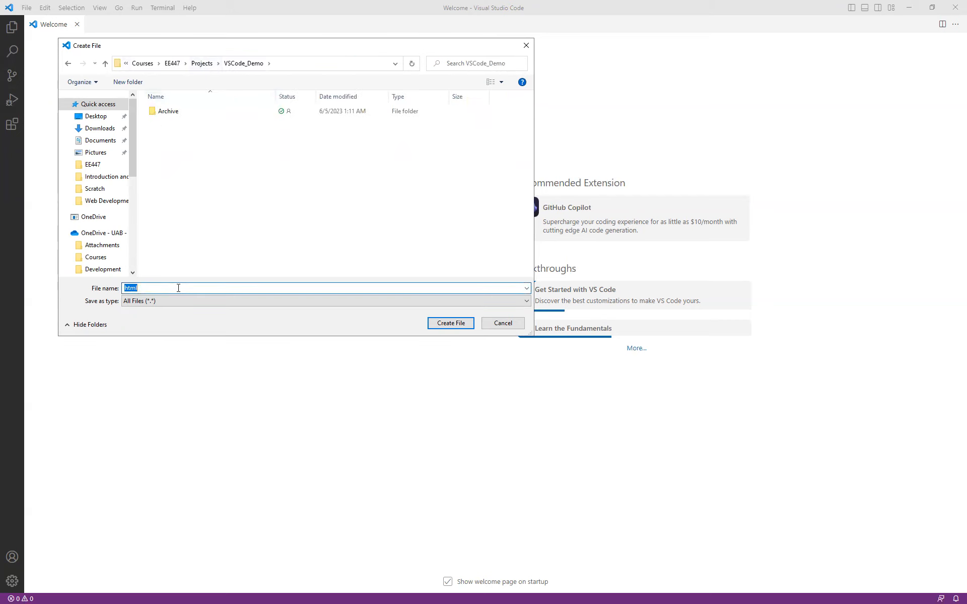
{"action": "type", "text": "sample_00."}
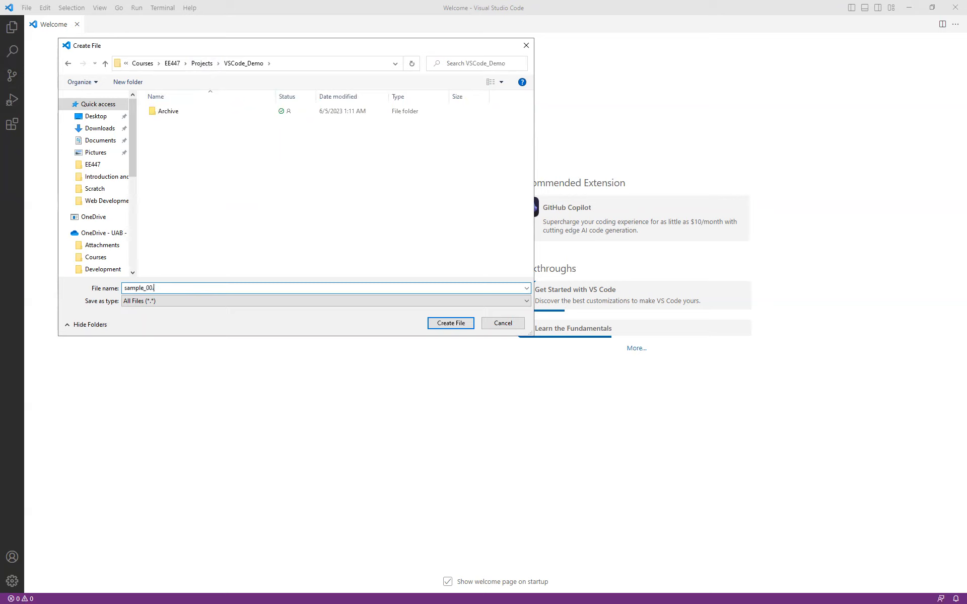
{"action": "type", "text": "html"}
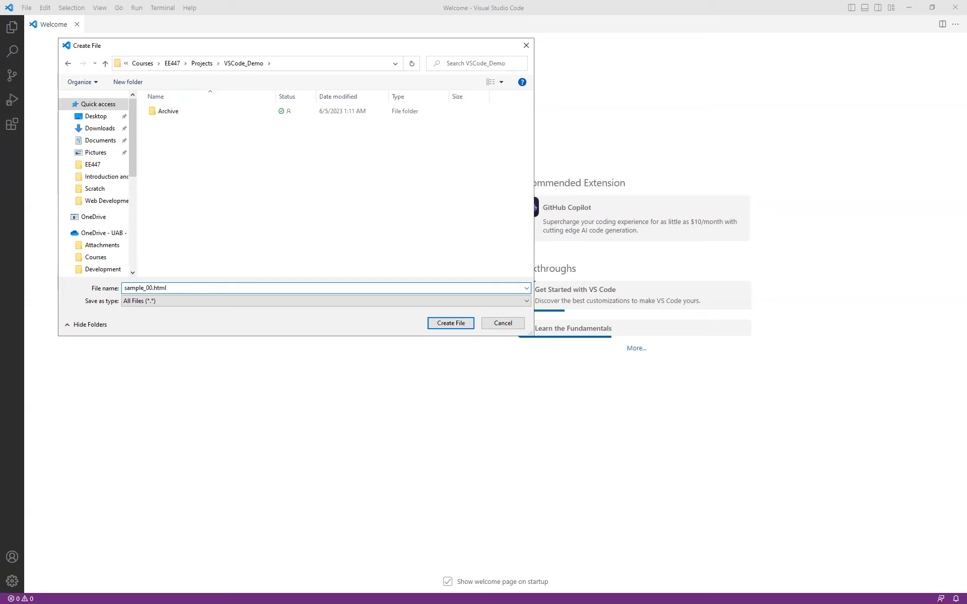
- Create sample_00.html and enter 'html' on line 1, highlighting the html:5 Emmet suggestion
{"action": "left_click", "coordinate": [451, 323]}
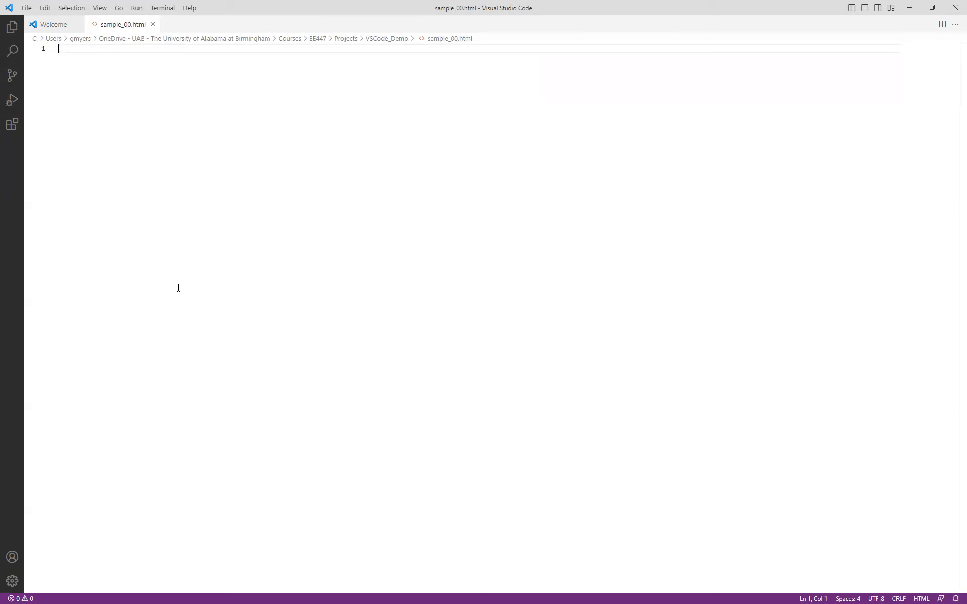
{"action": "type", "text": "ht"}
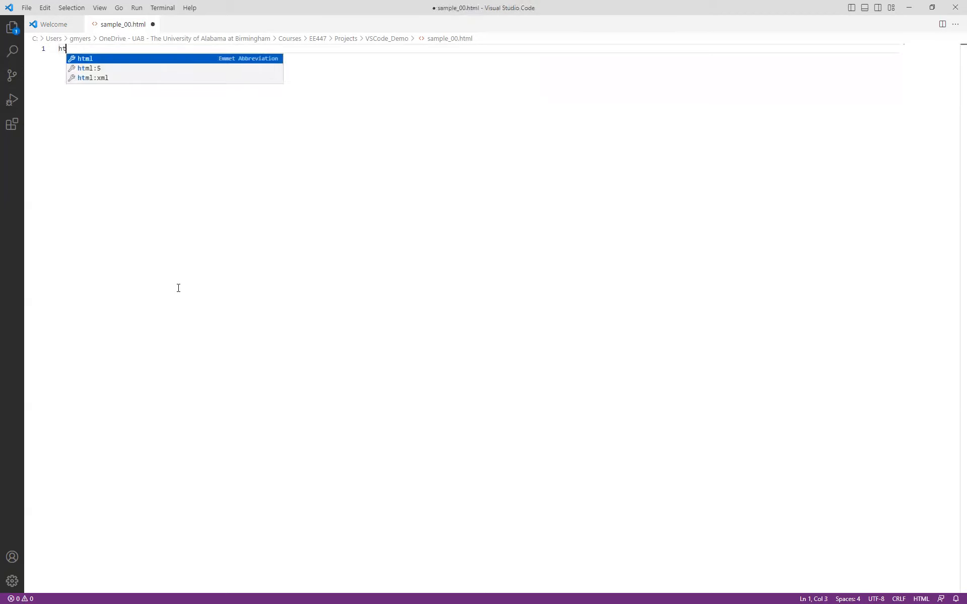
{"action": "type", "text": "m"}
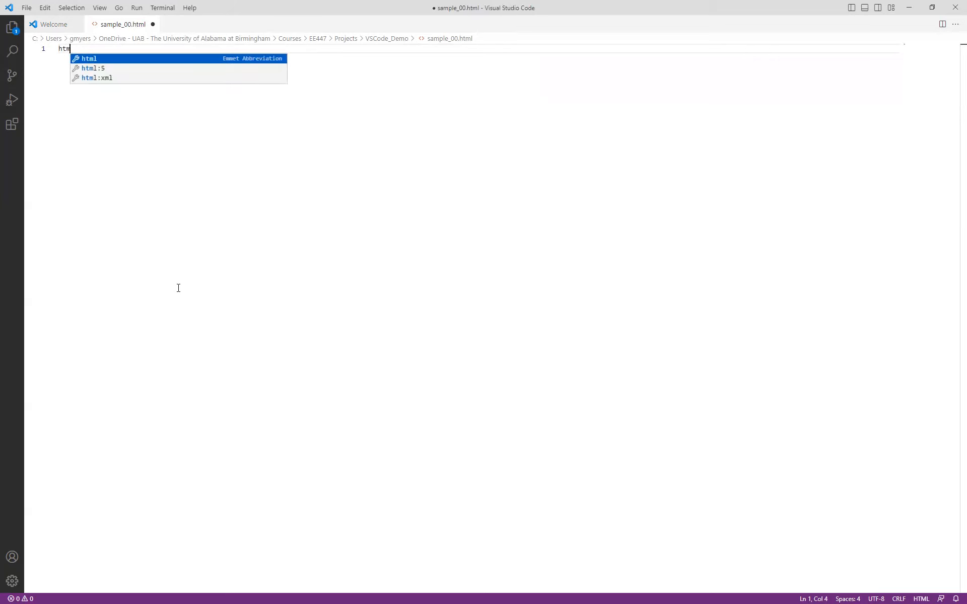
{"action": "type", "text": "l"}
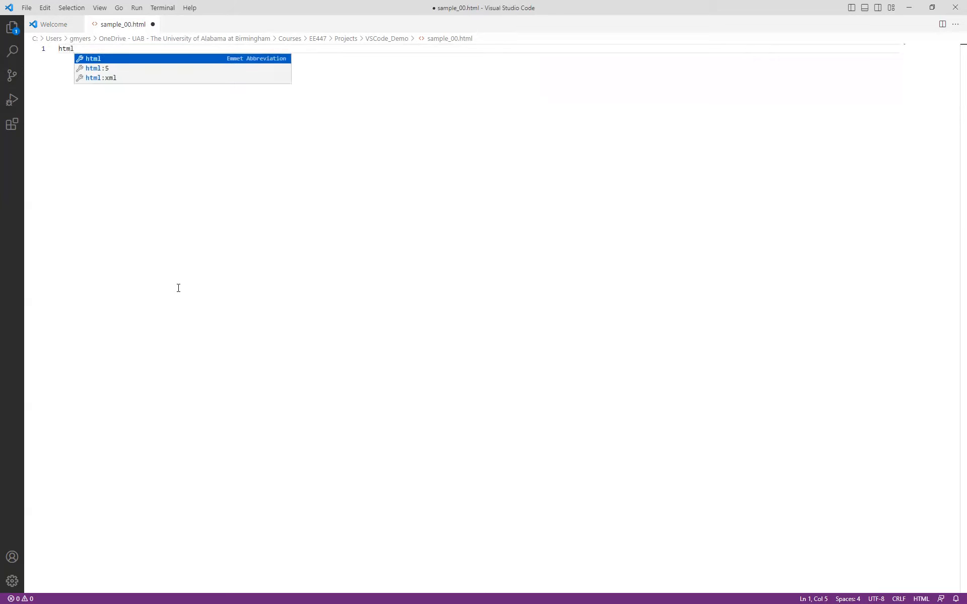
{"action": "key", "text": "Down"}
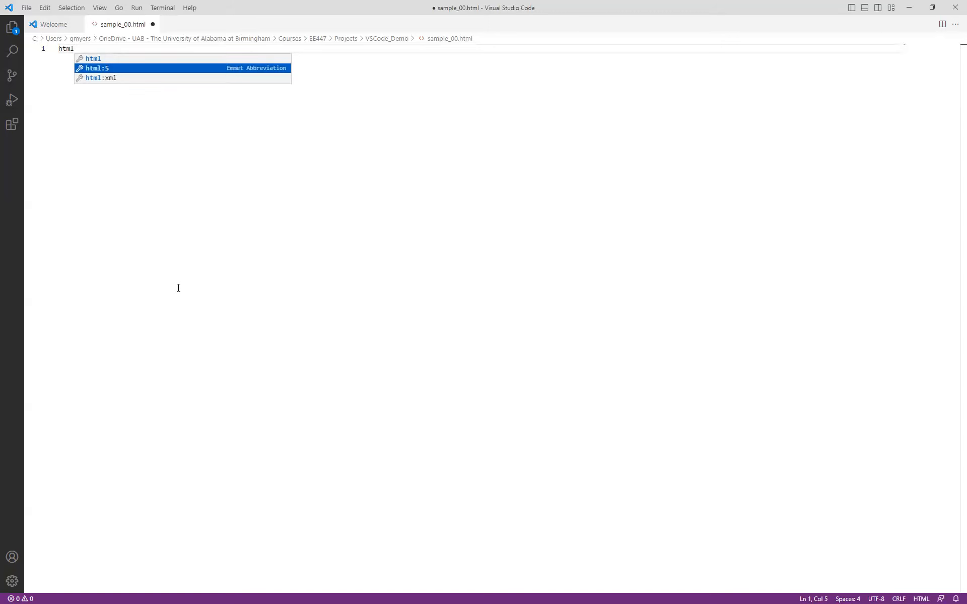
- Expand the HTML5 skeleton and replace the Document title with sample_00
{"action": "key", "text": "Tab"}
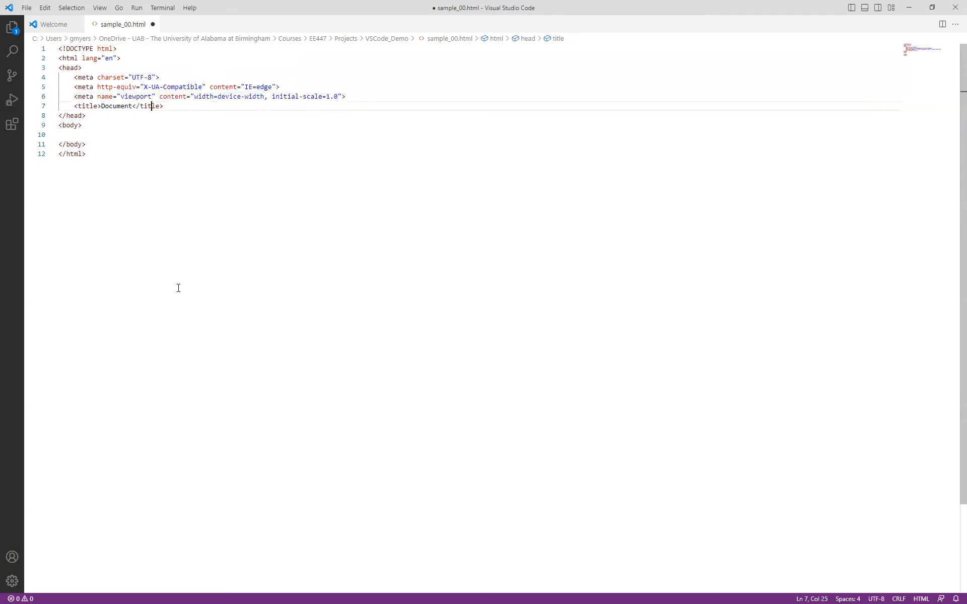
{"action": "double_click", "coordinate": [117, 106]}
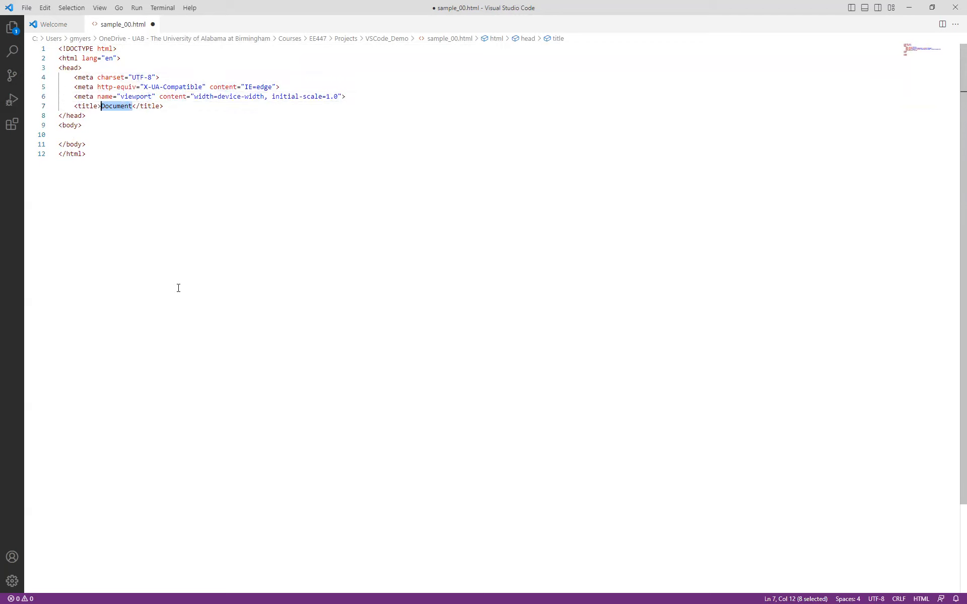
{"action": "type", "text": "sample_00"}
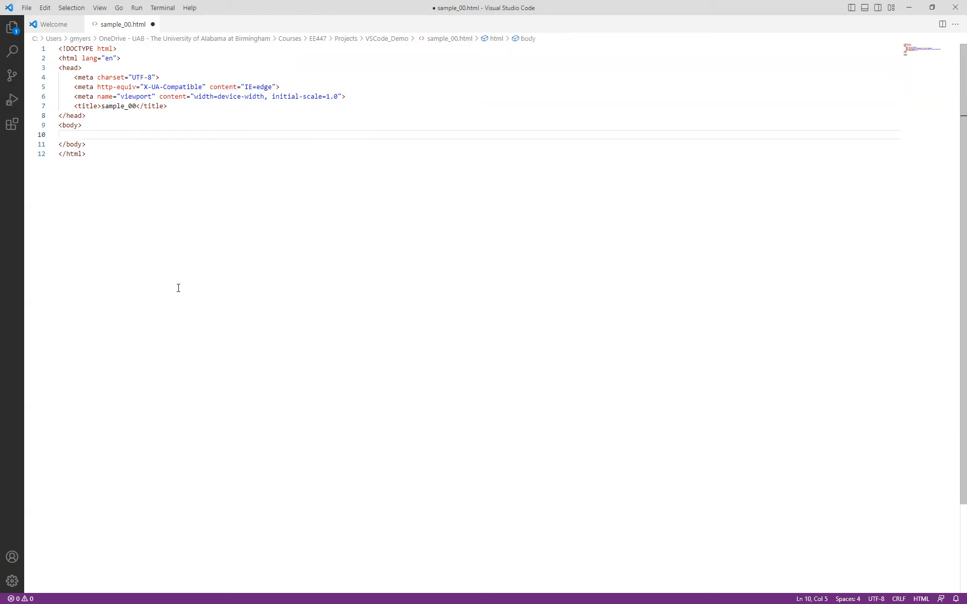
- Write two <p> elements: 'This is some sample text!' and 'This is some more sample text!'
{"action": "type", "text": "<"}
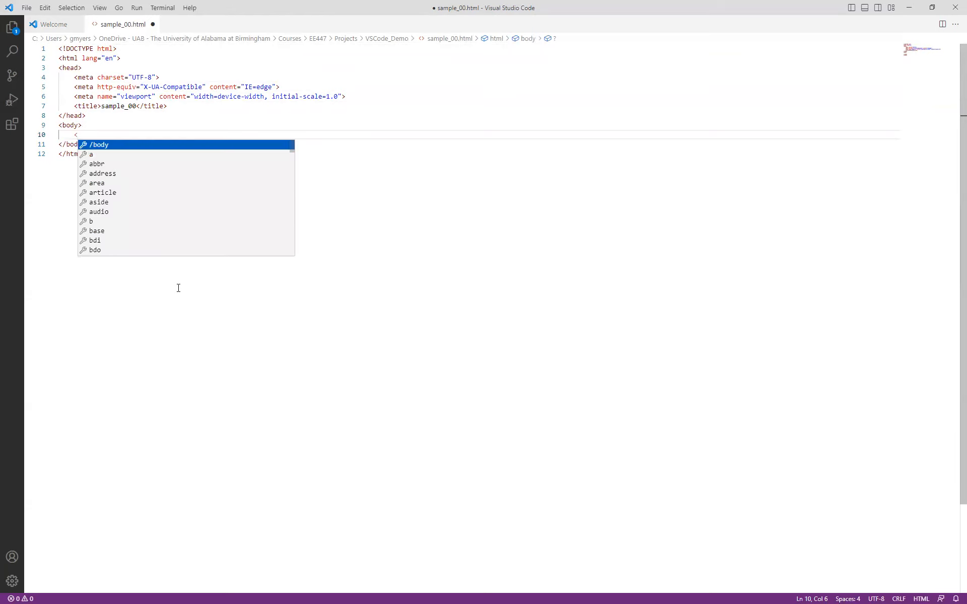
{"action": "type", "text": "p></p>"}
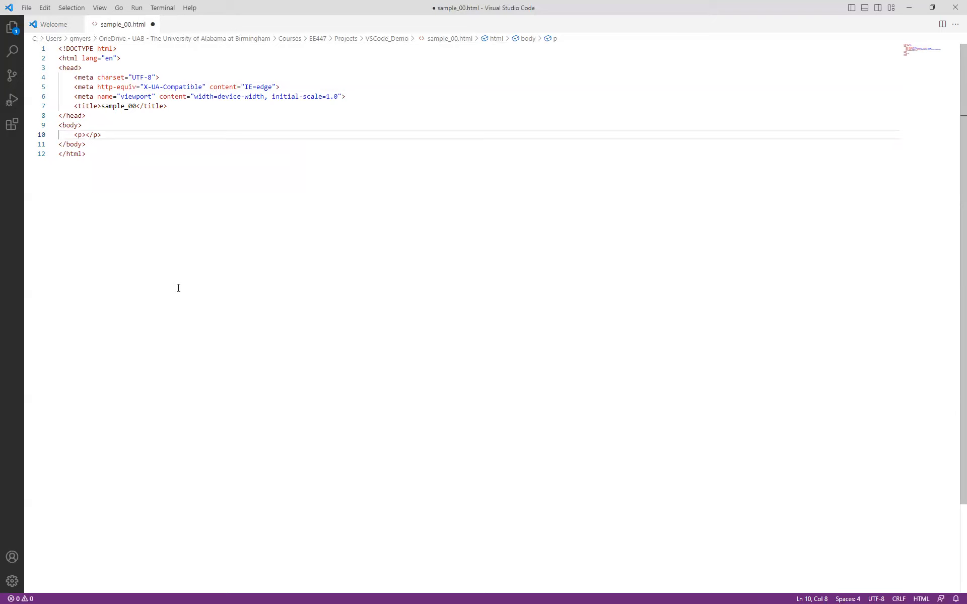
{"action": "type", "text": "Th"}
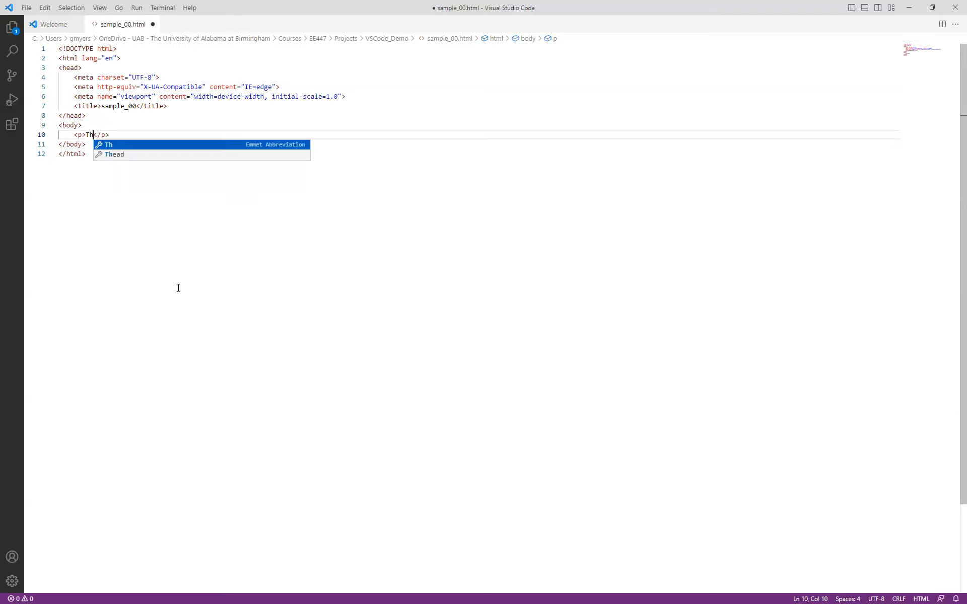
{"action": "type", "text": "is s"}
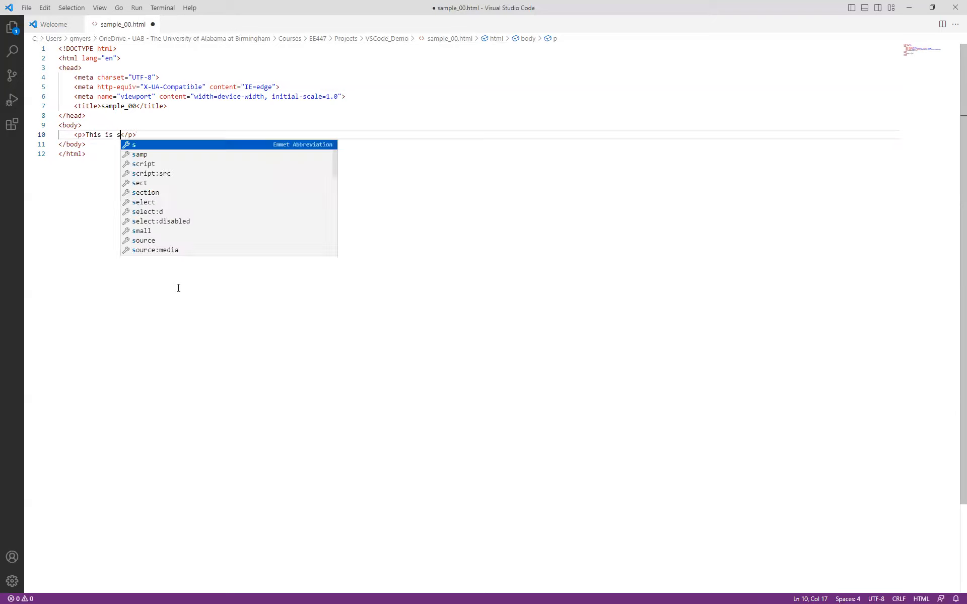
{"action": "type", "text": "ome s"}
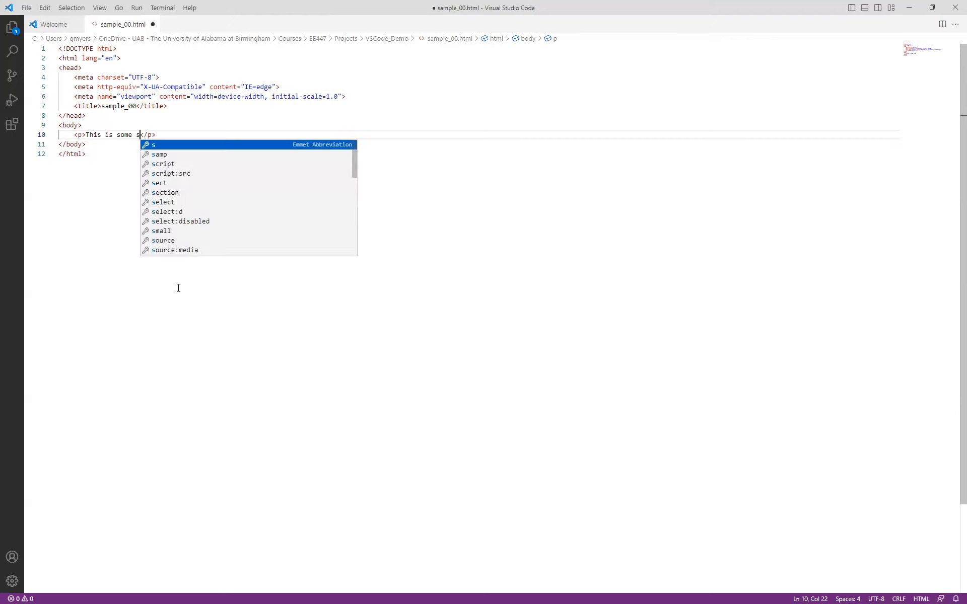
{"action": "type", "text": "ample tex"}
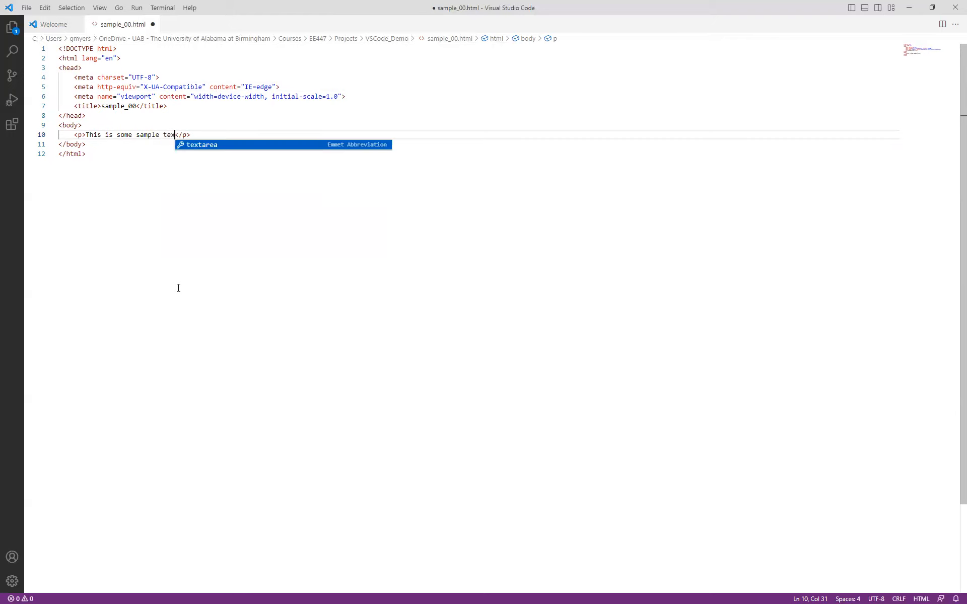
{"action": "type", "text": "t!"}
{"action": "type", "text": "<p>This is some more s</p>"}
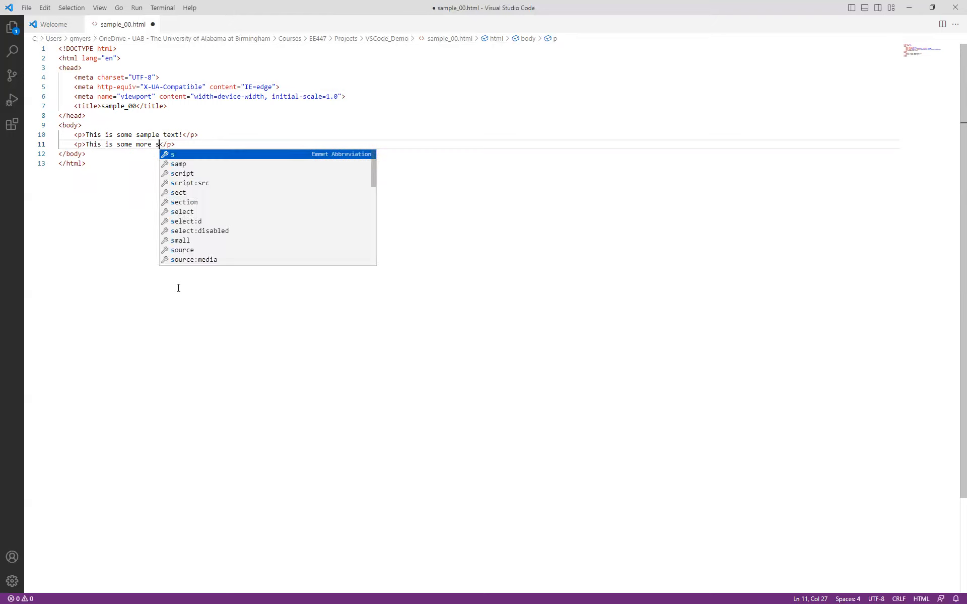
{"action": "type", "text": "ample text"}
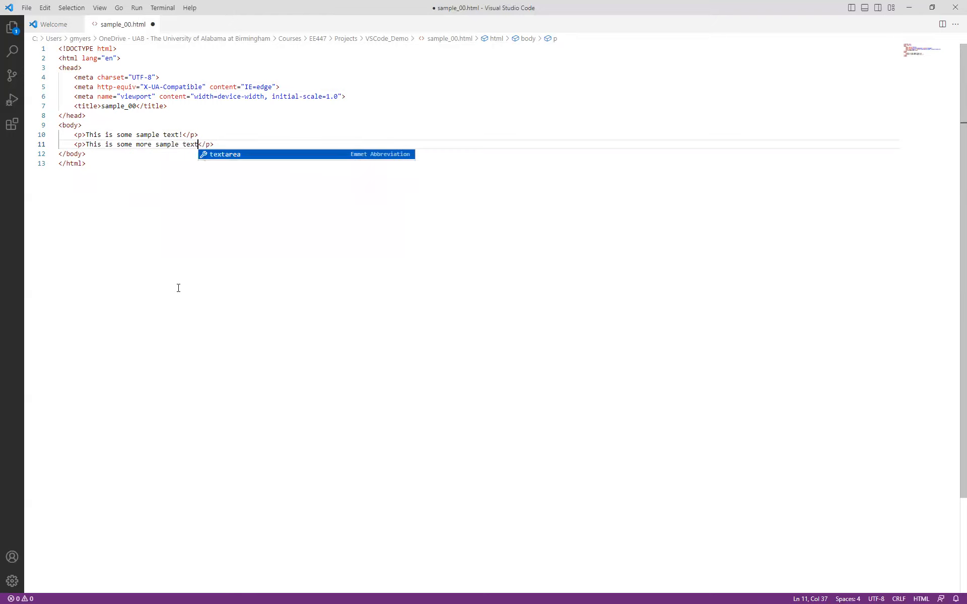
{"action": "type", "text": "!"}
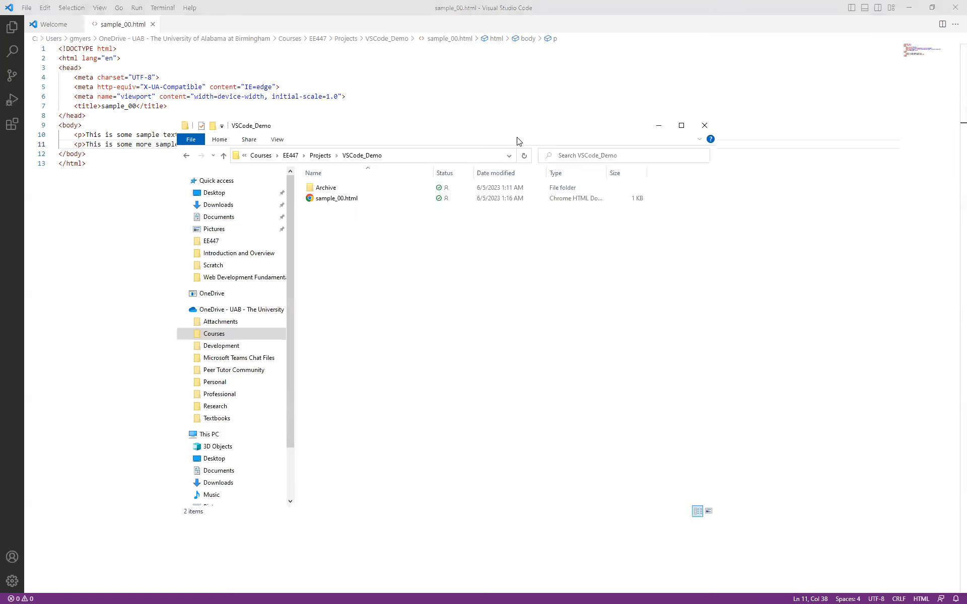
{"action": "mouse_move", "coordinate": [348, 249]}
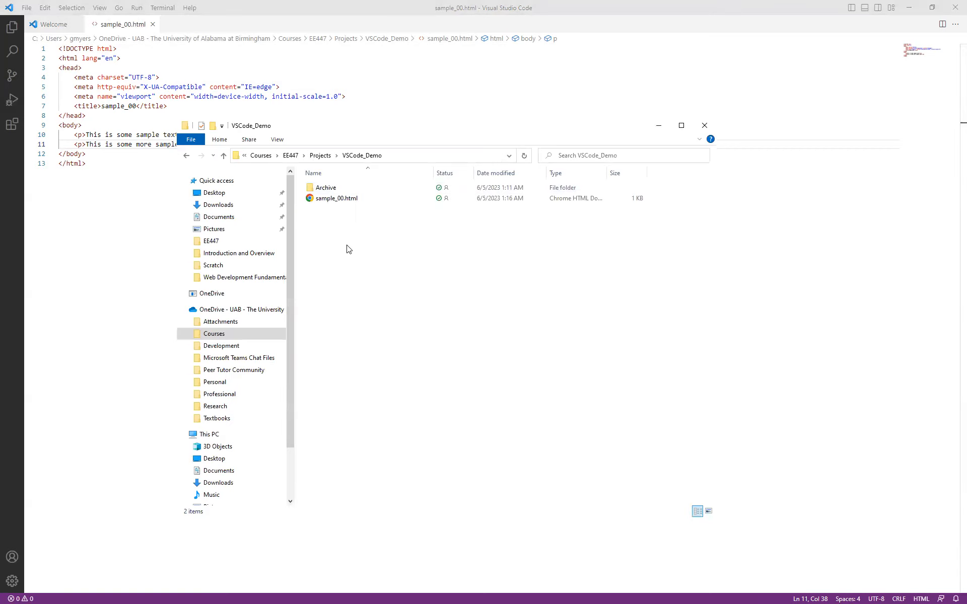
- Highlight the saved sample_00.html in the VSCode_Demo folder in File Explorer
{"action": "left_click", "coordinate": [336, 198]}
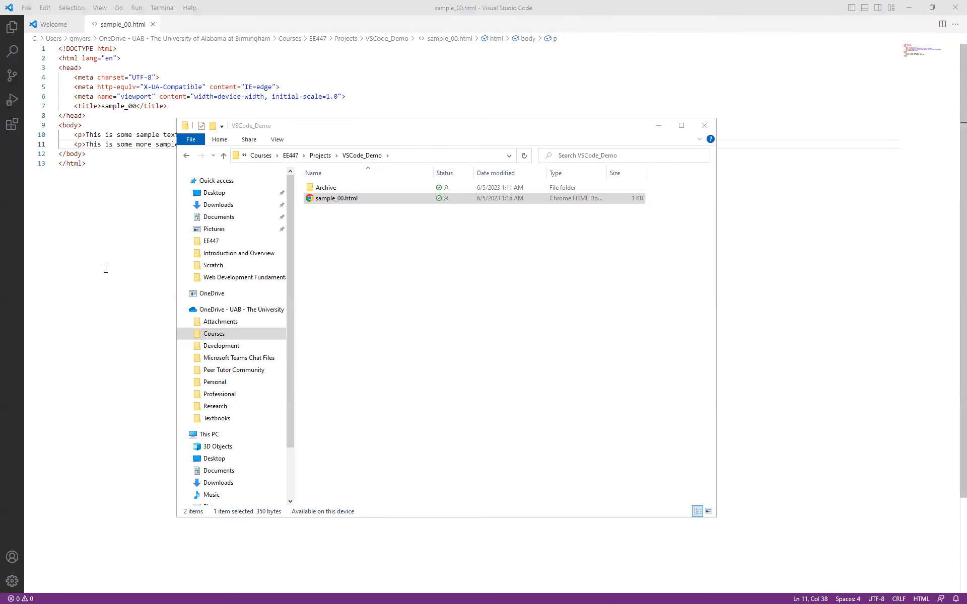
{"action": "mouse_move", "coordinate": [111, 287]}
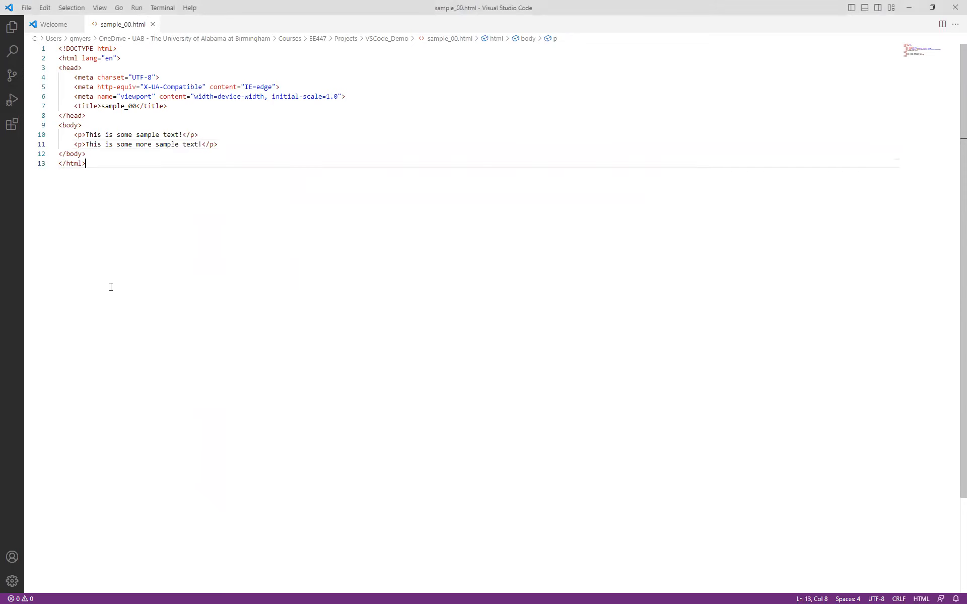
{"action": "mouse_move", "coordinate": [11, 126]}
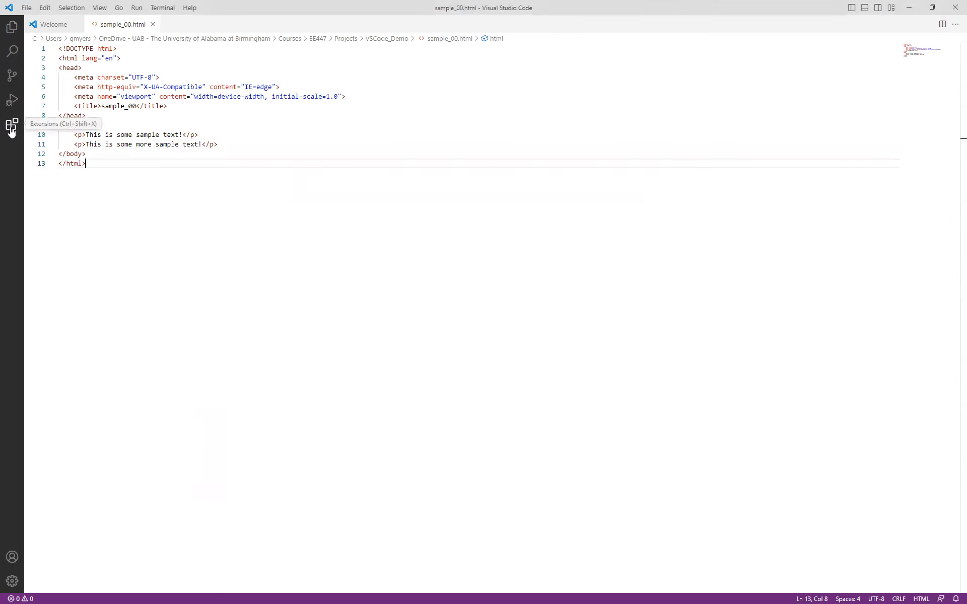
- Search the extensions marketplace for 'live preview'
{"action": "left_click", "coordinate": [12, 126]}
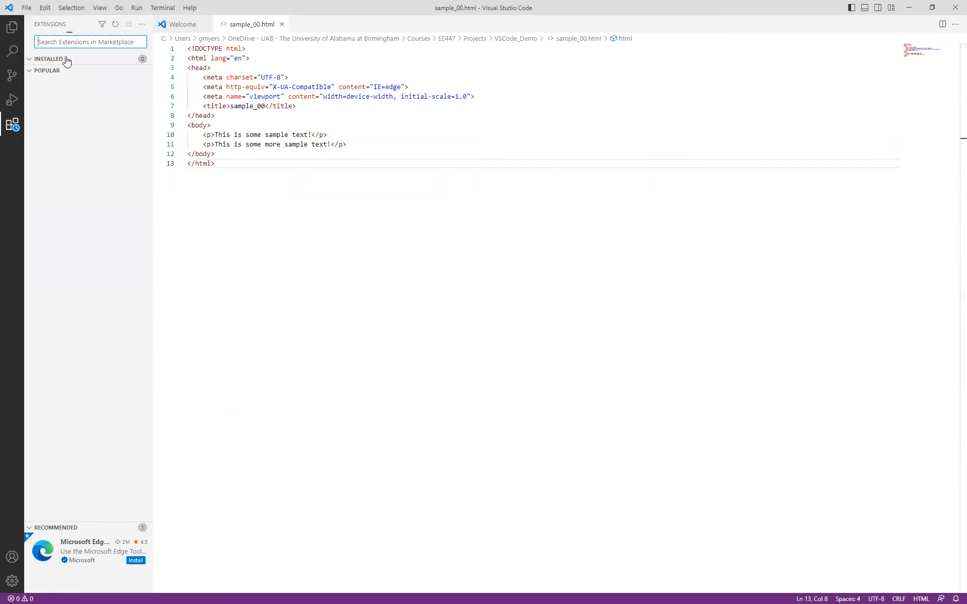
{"action": "mouse_move", "coordinate": [12, 125]}
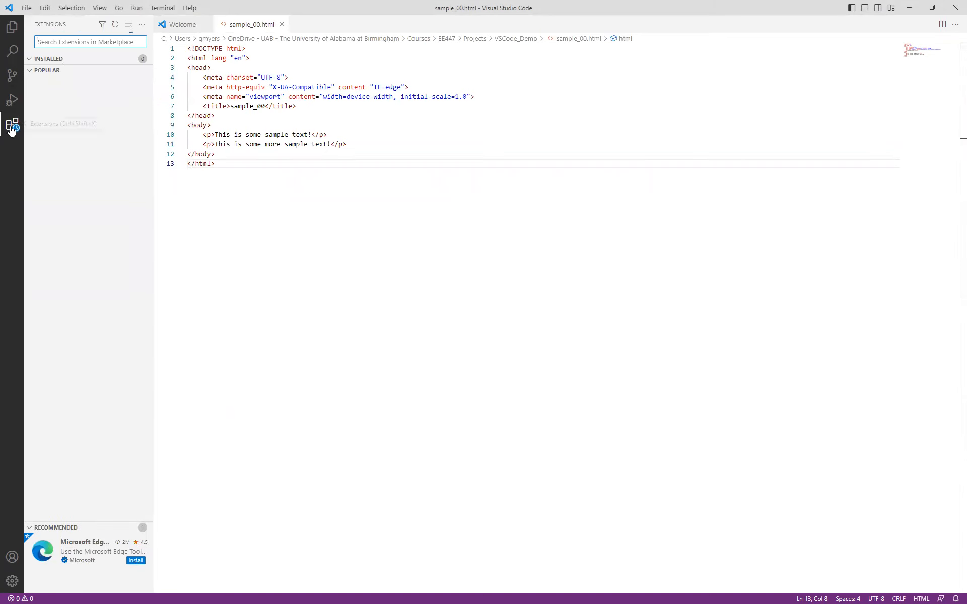
{"action": "mouse_move", "coordinate": [49, 100]}
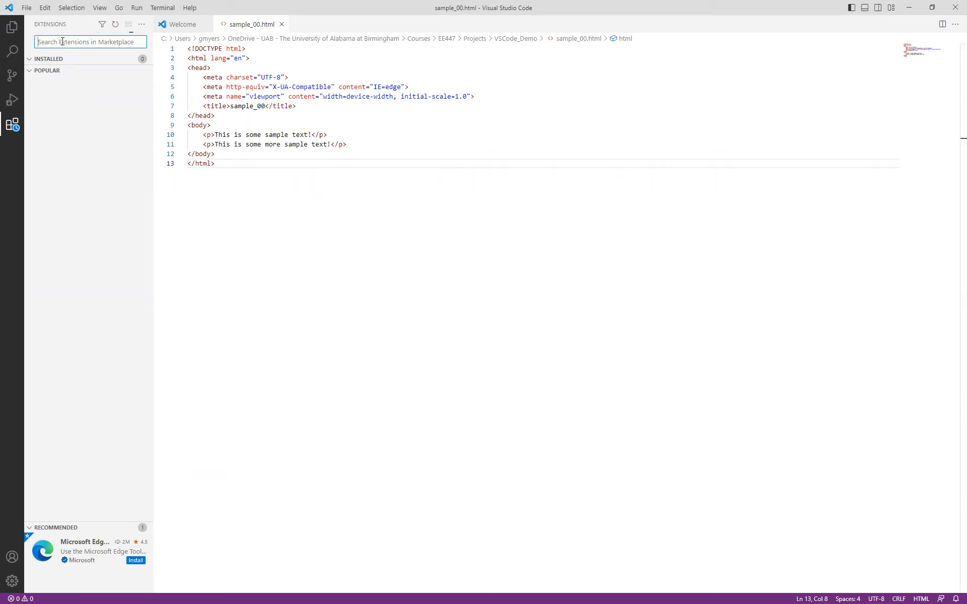
{"action": "type", "text": "live preview"}
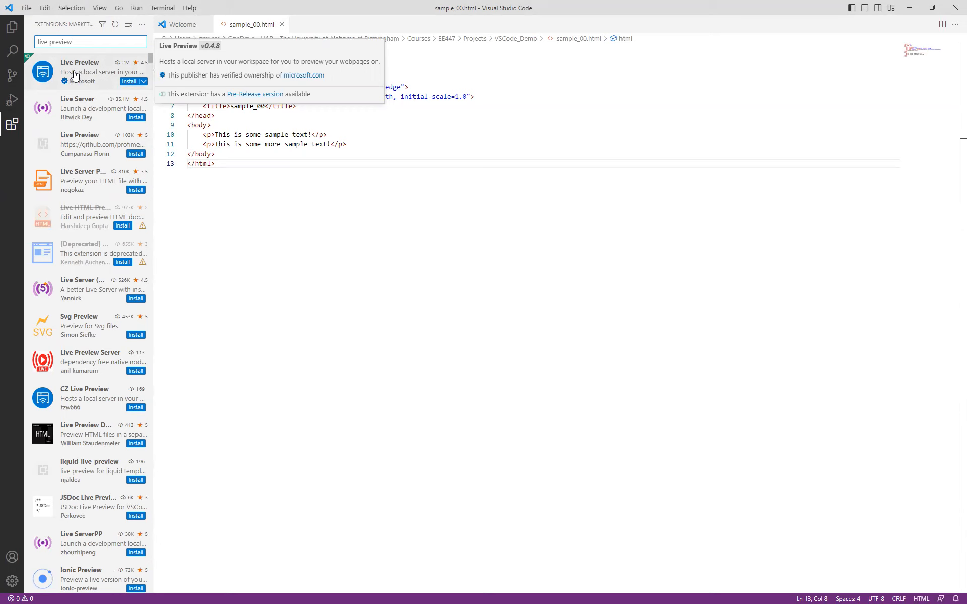
- Install Microsoft's Live Preview extension from its details page
{"action": "left_click", "coordinate": [80, 71]}
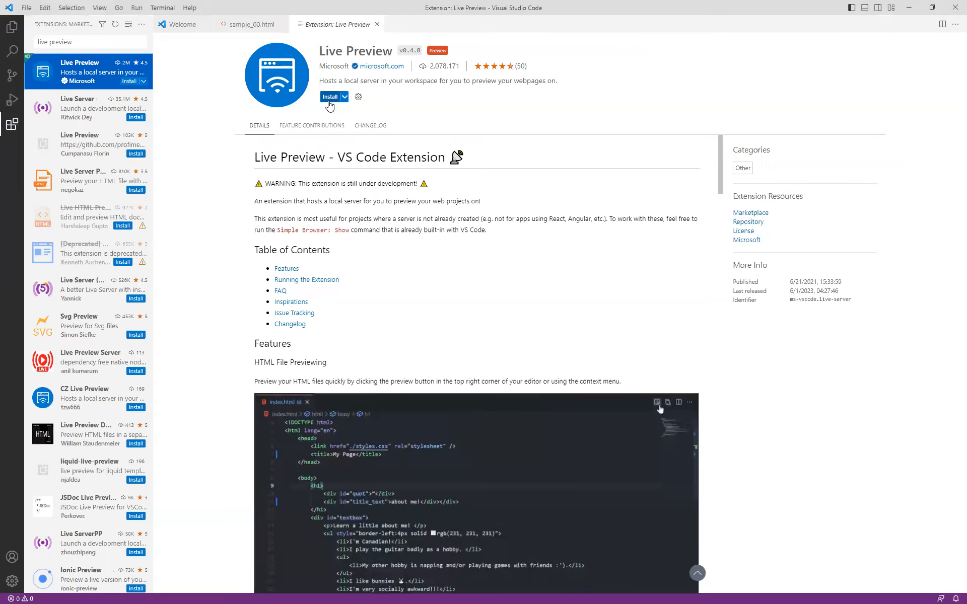
{"action": "left_click", "coordinate": [658, 402]}
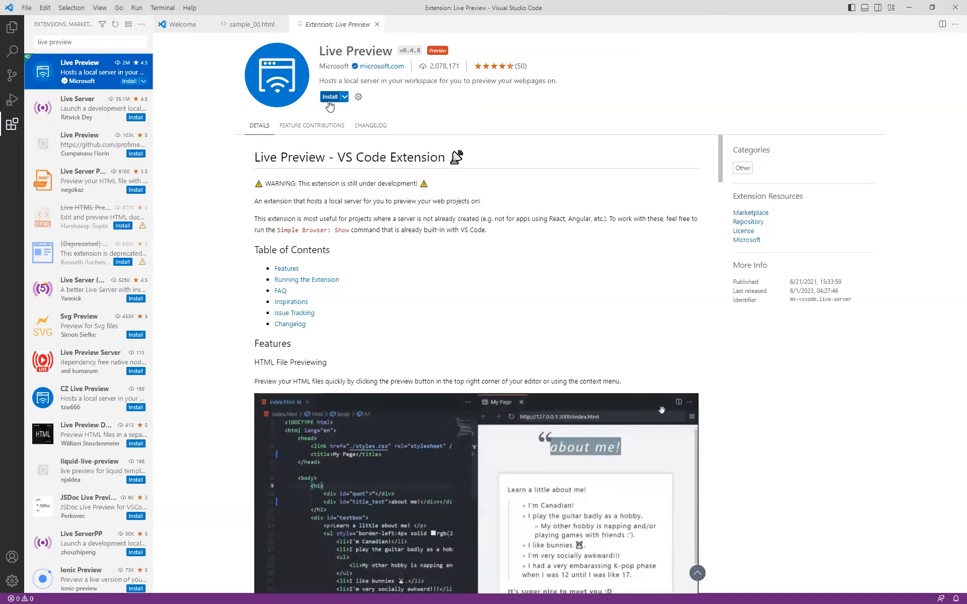
{"action": "left_click", "coordinate": [330, 96]}
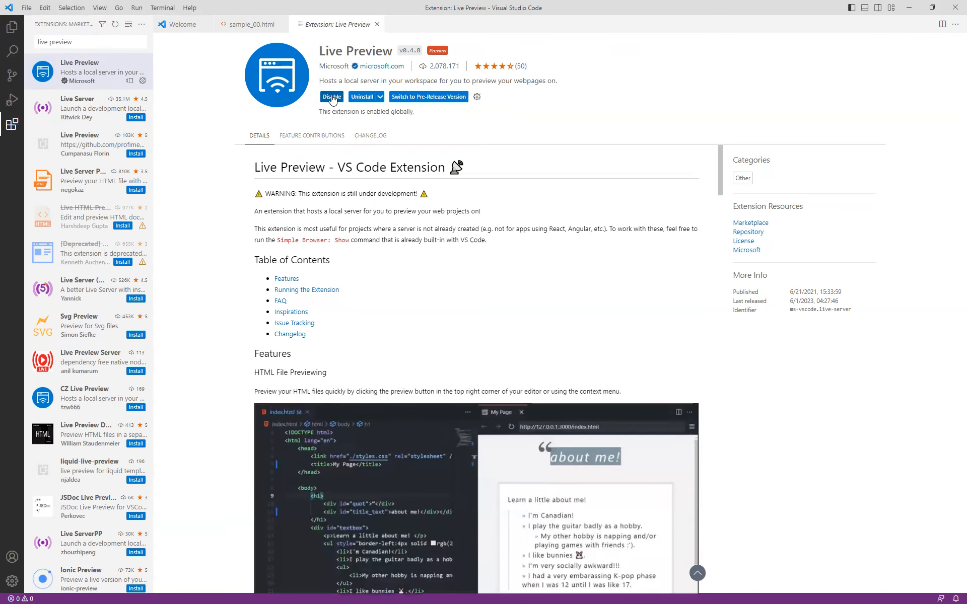
{"action": "mouse_move", "coordinate": [332, 96]}
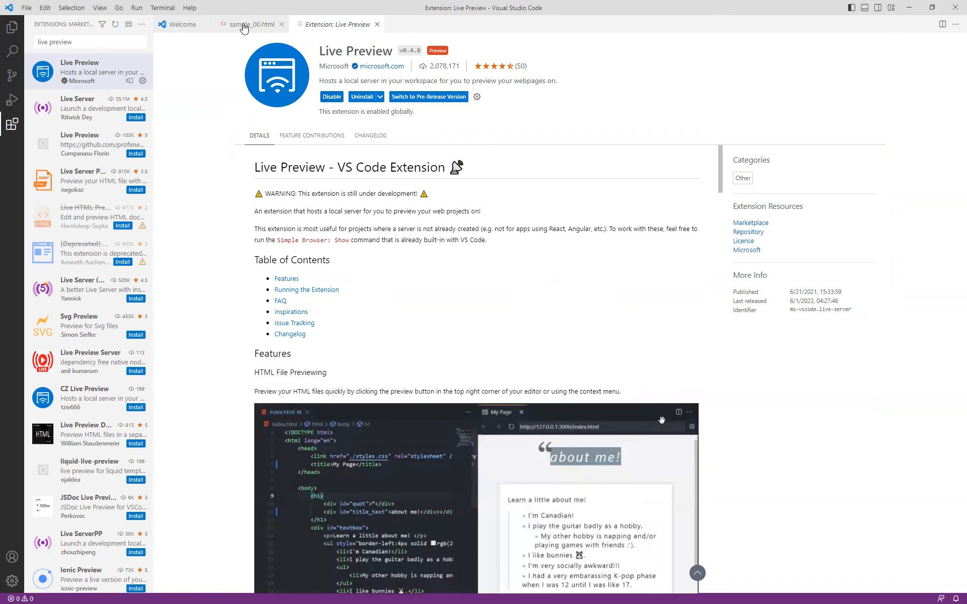
- Show sample_00.html's rendered page in a preview pane beside its code
{"action": "left_click", "coordinate": [249, 24]}
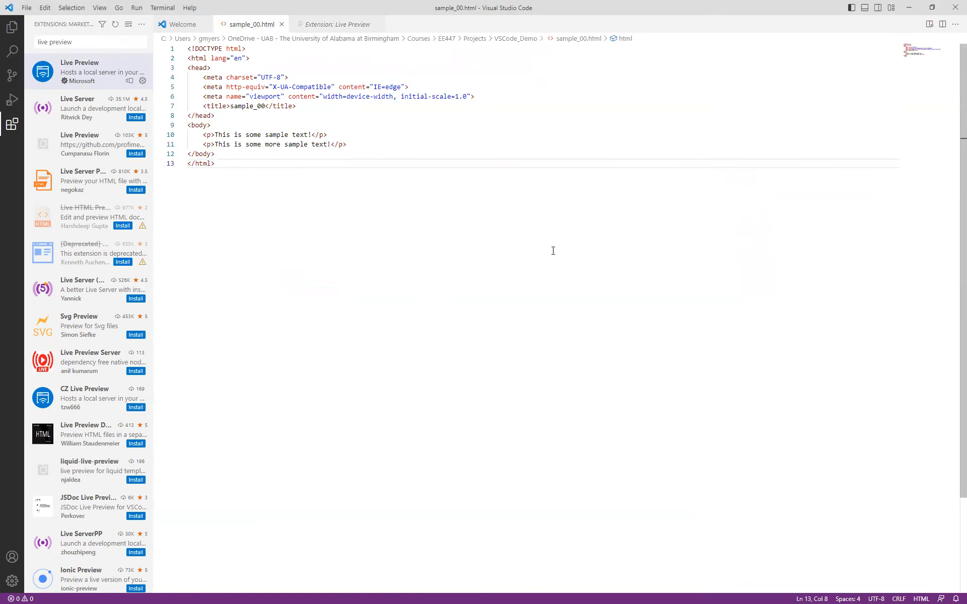
{"action": "mouse_move", "coordinate": [930, 24]}
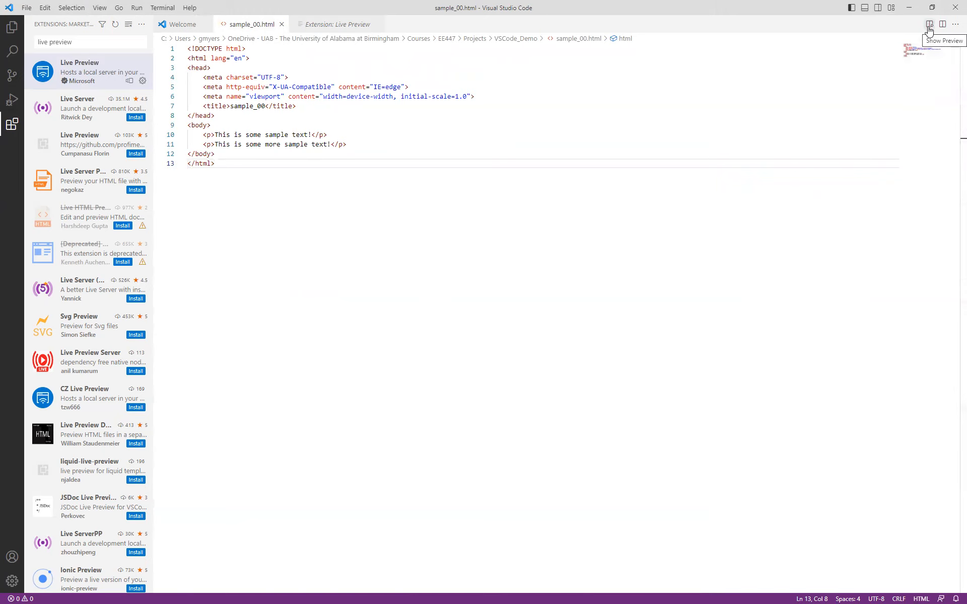
{"action": "left_click", "coordinate": [929, 24]}
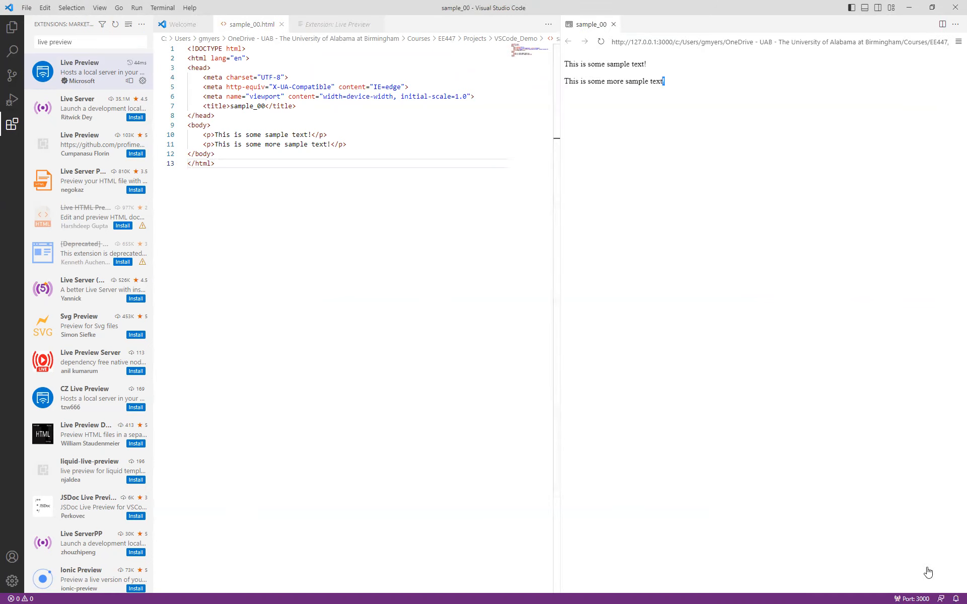
{"action": "mouse_move", "coordinate": [672, 102]}
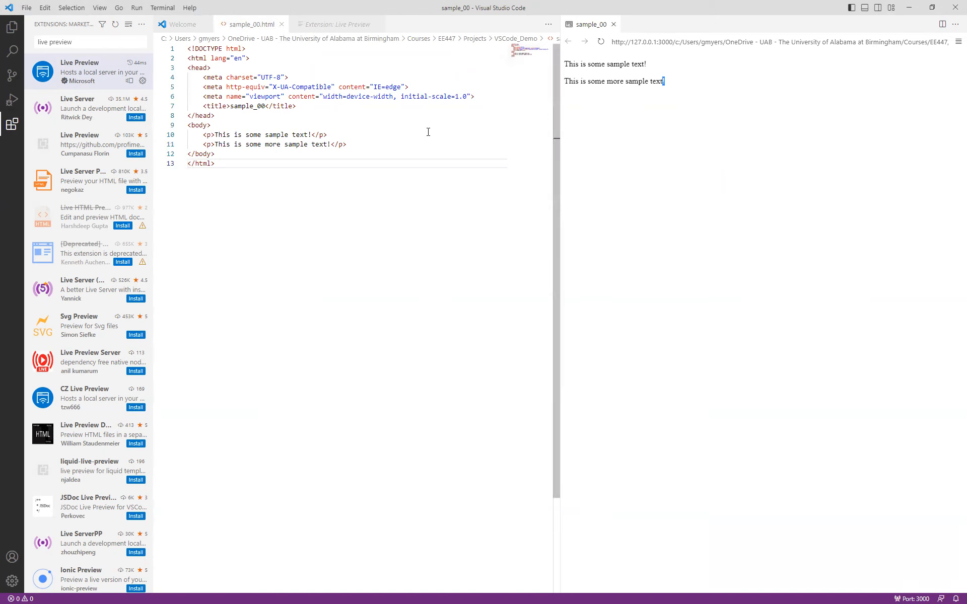
- Add a third paragraph 'Here is some text!' after the second one
{"action": "left_click", "coordinate": [351, 144]}
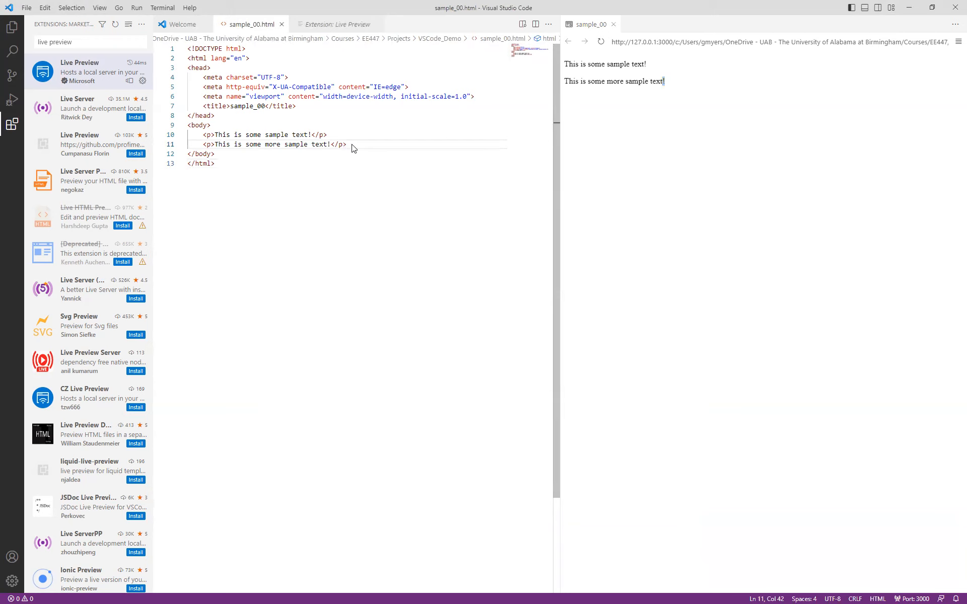
{"action": "type", "text": "<p"}
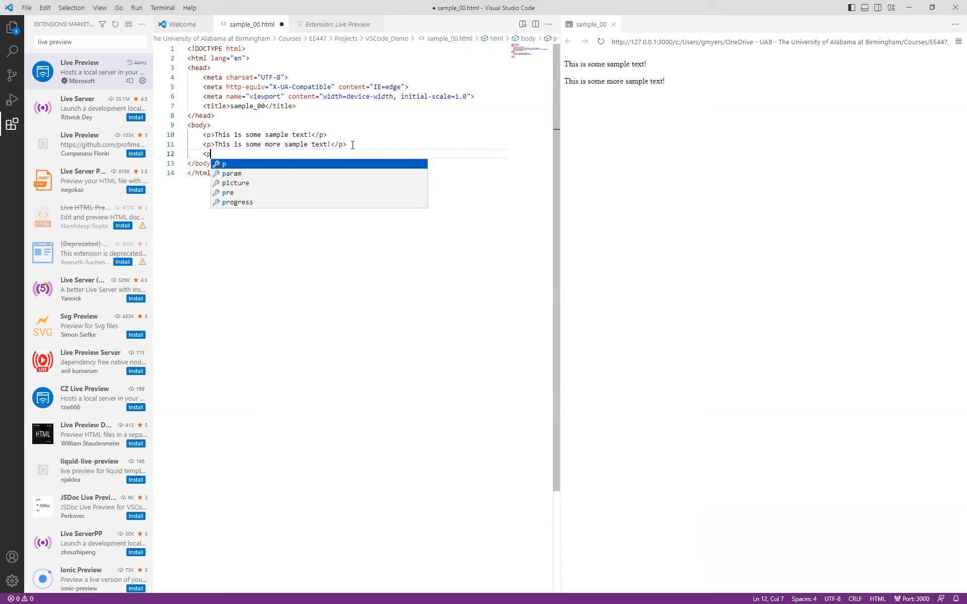
{"action": "key", "text": "Tab"}
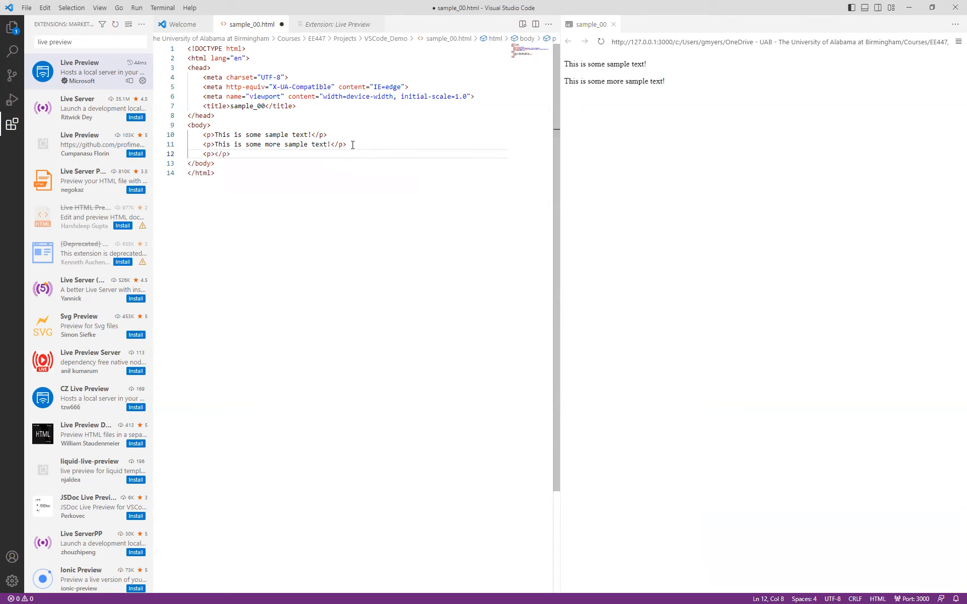
{"action": "type", "text": "Here is some"}
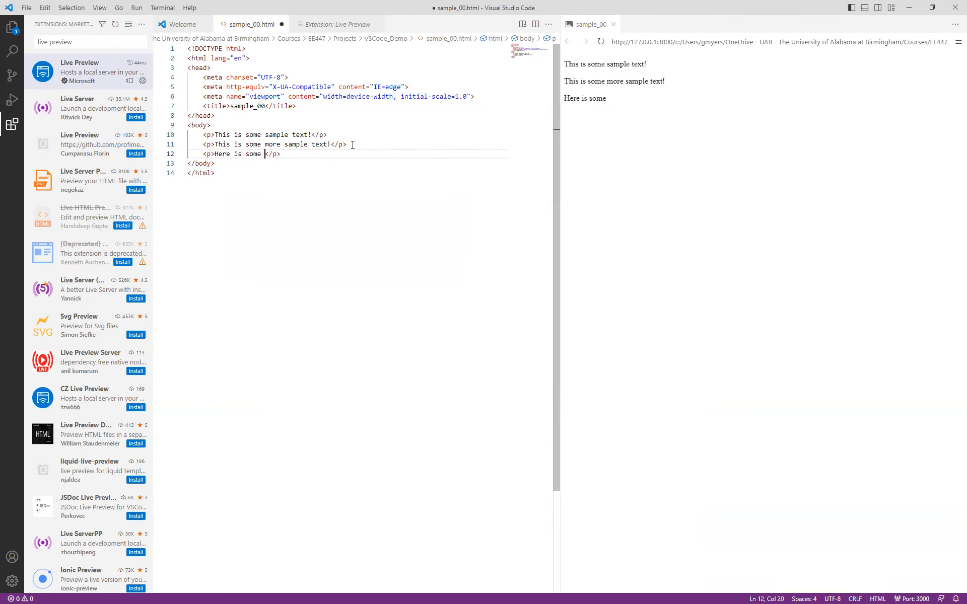
{"action": "type", "text": "text!"}
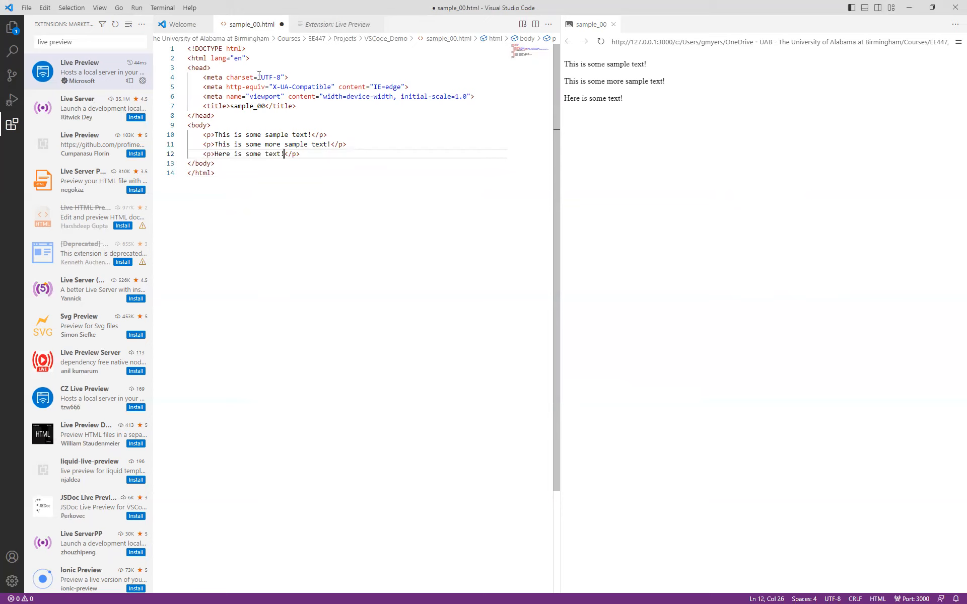
{"action": "mouse_move", "coordinate": [11, 125]}
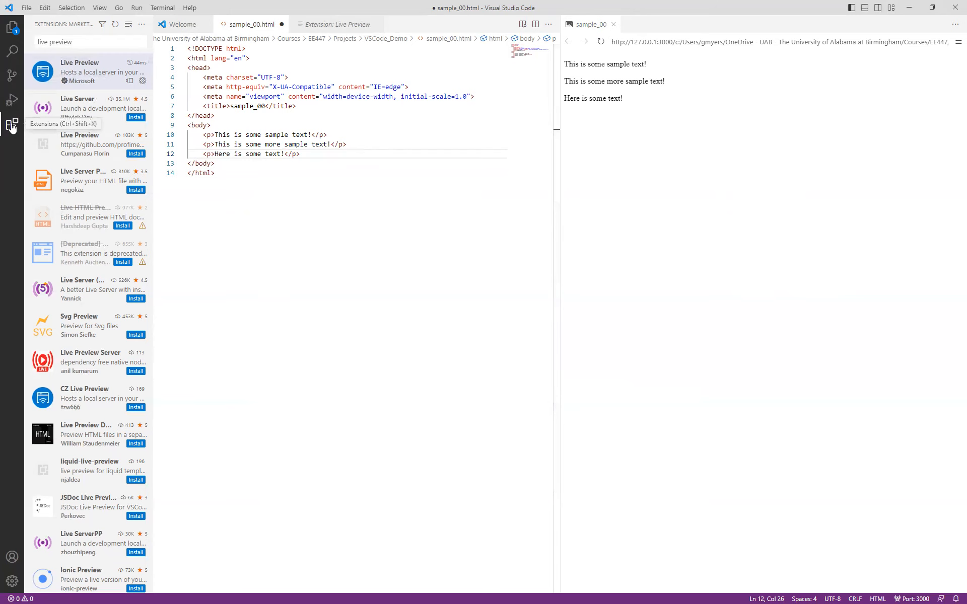
- Search the marketplace for 'PHP' and browse down the results for DevSense's extension
{"action": "left_click", "coordinate": [87, 41]}
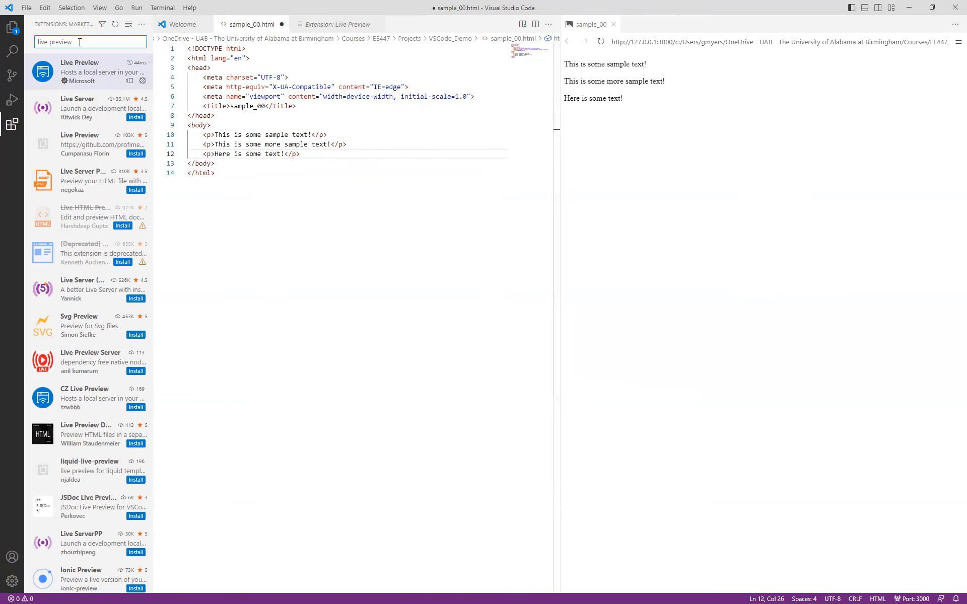
{"action": "type", "text": "p"}
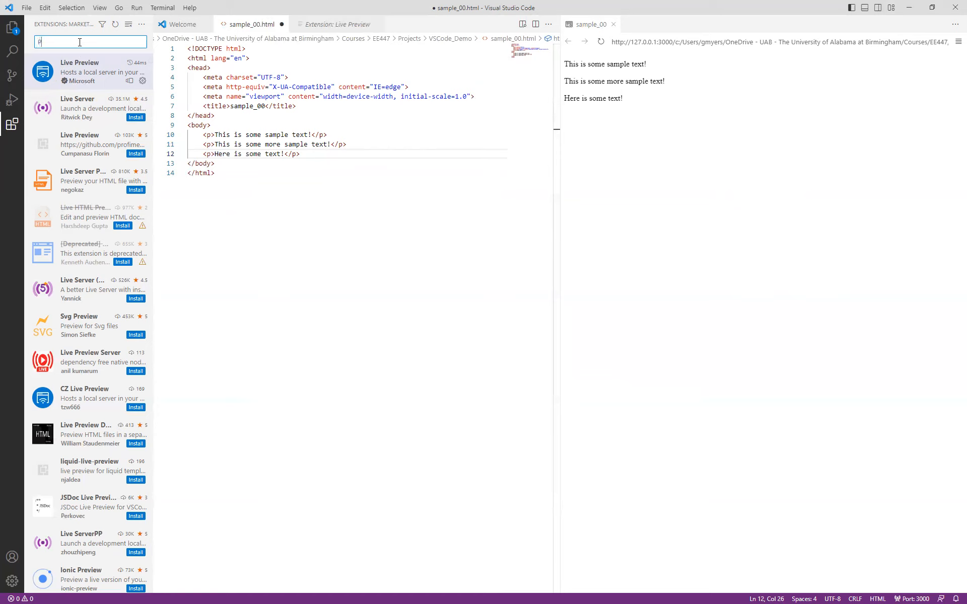
{"action": "type", "text": "HP"}
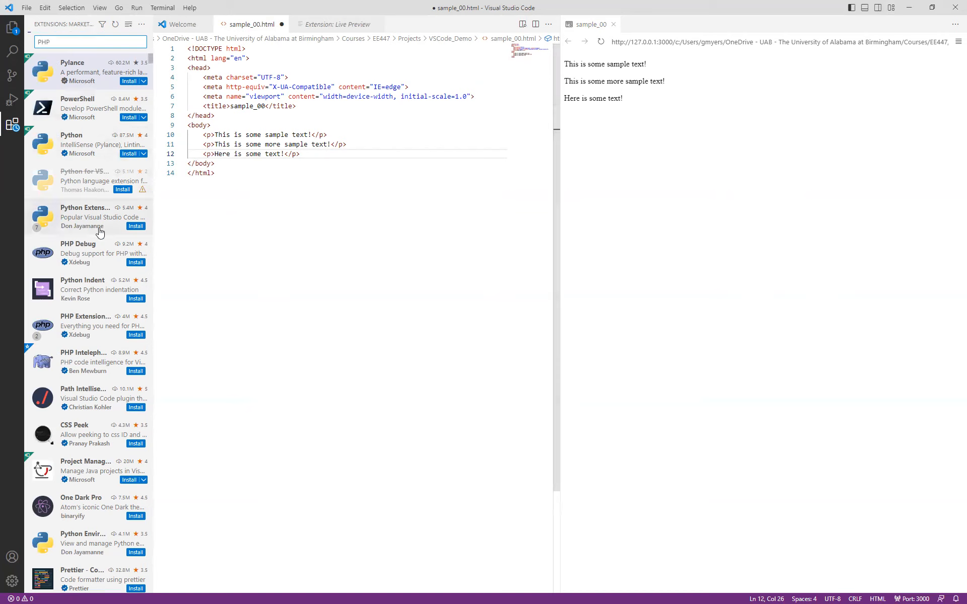
{"action": "mouse_move", "coordinate": [80, 253]}
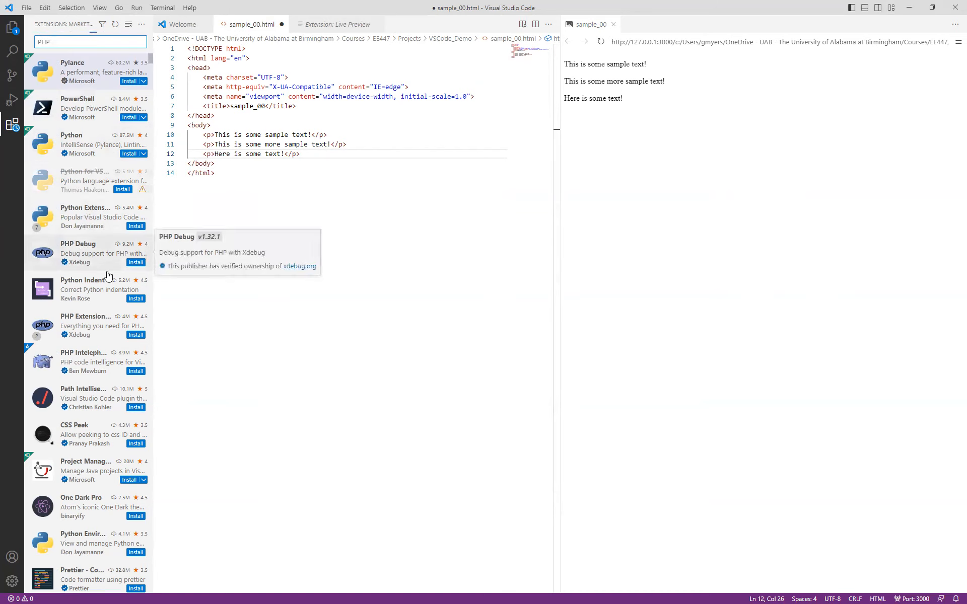
{"action": "scroll", "scroll_direction": "down", "scroll_amount": 3}
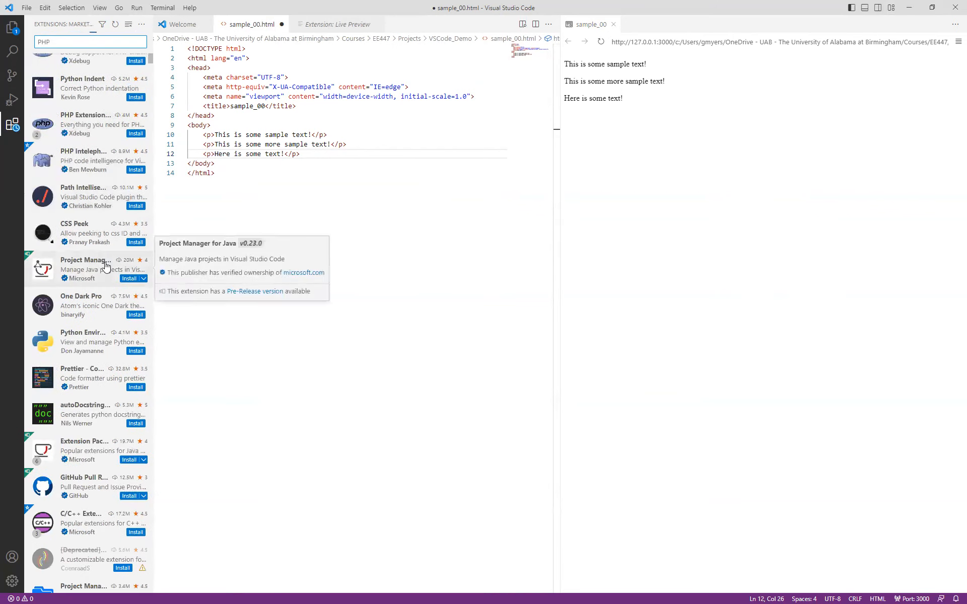
{"action": "scroll", "scroll_direction": "down", "scroll_amount": 3}
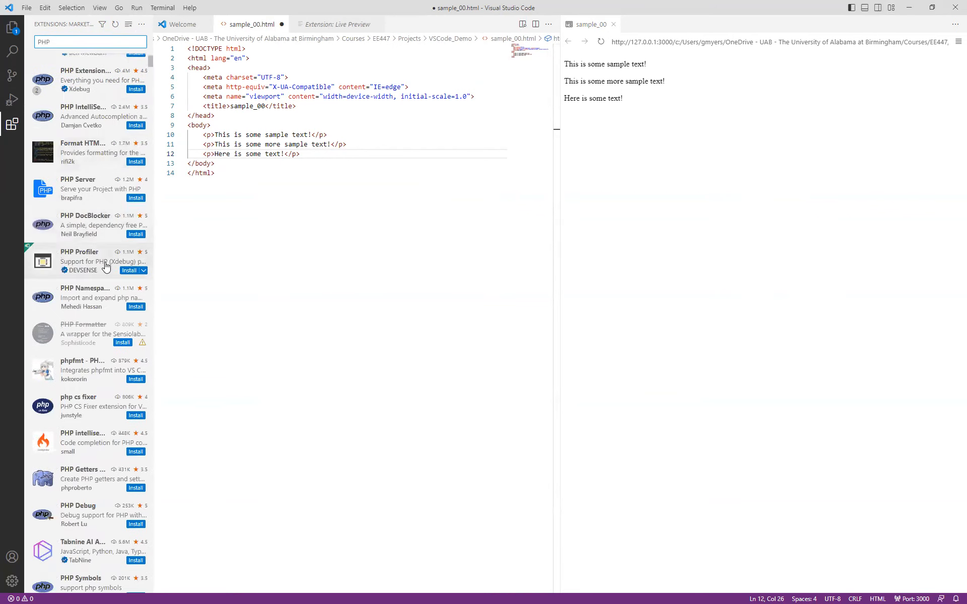
{"action": "scroll", "scroll_direction": "down", "scroll_amount": 3}
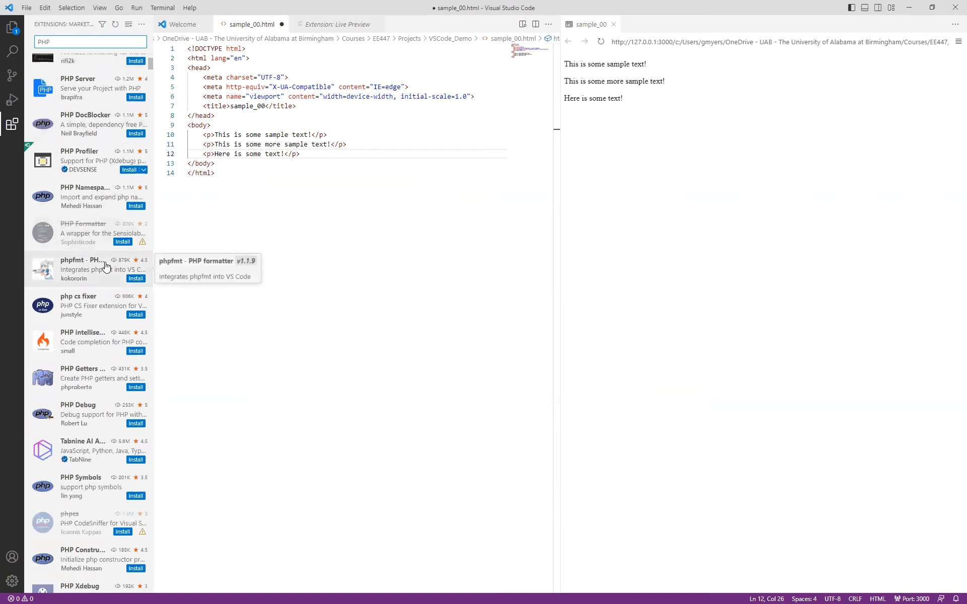
{"action": "scroll", "scroll_direction": "down", "scroll_amount": 3}
{"action": "type", "text": " Dev"}
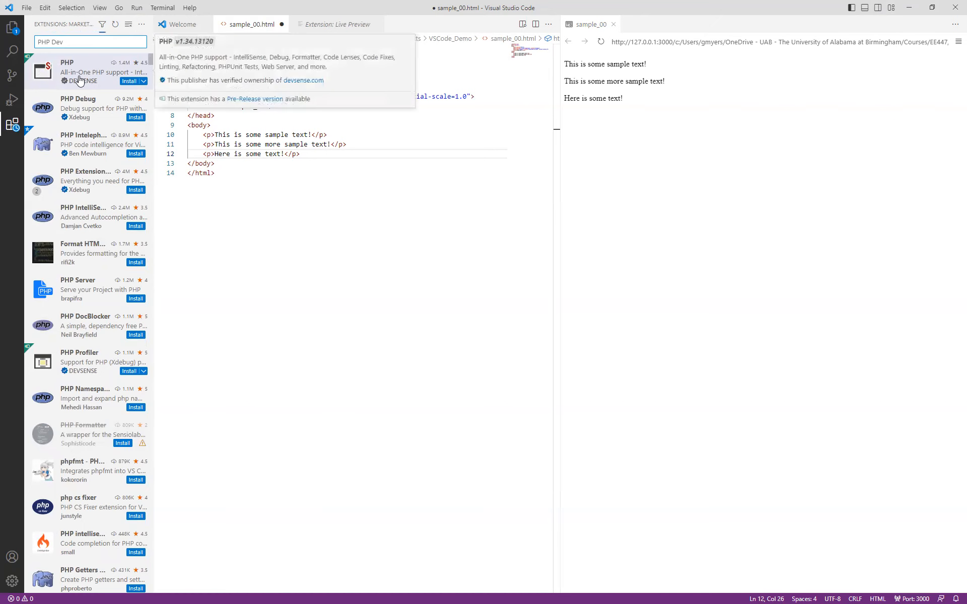
- Start installing DevSense's PHP extension, then return to the sample_00.html editor
{"action": "left_click", "coordinate": [93, 71]}
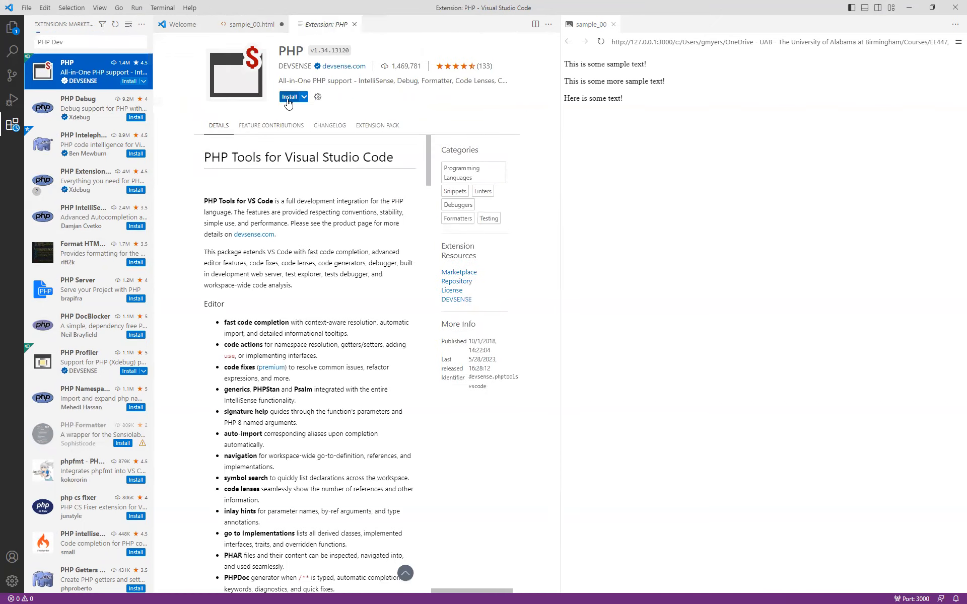
{"action": "left_click", "coordinate": [290, 97]}
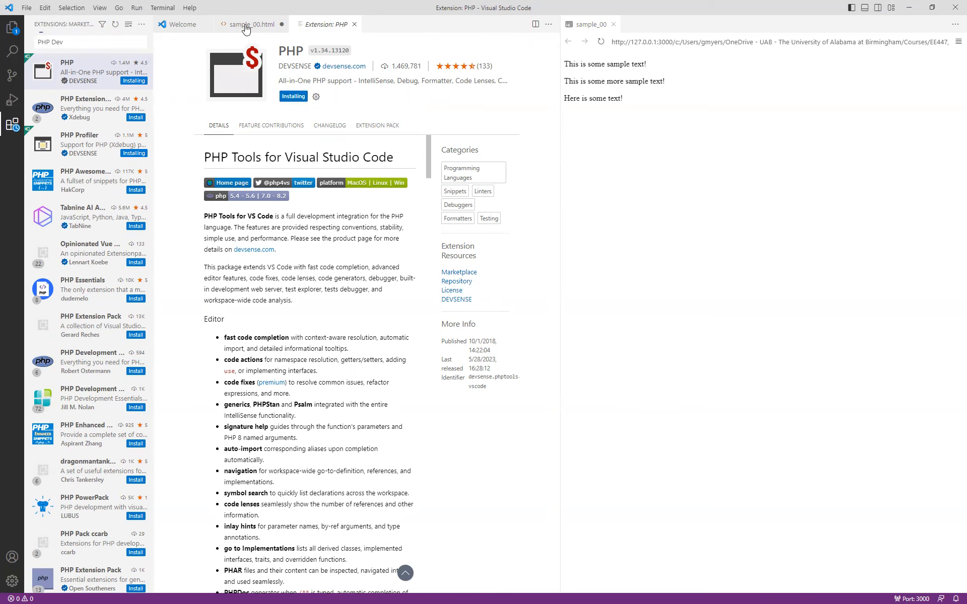
{"action": "left_click", "coordinate": [248, 24]}
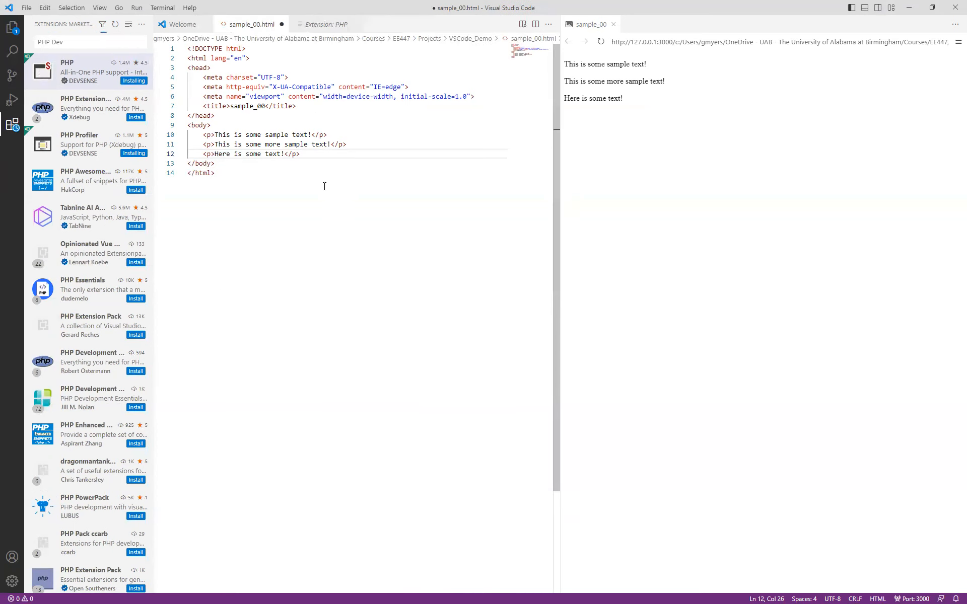